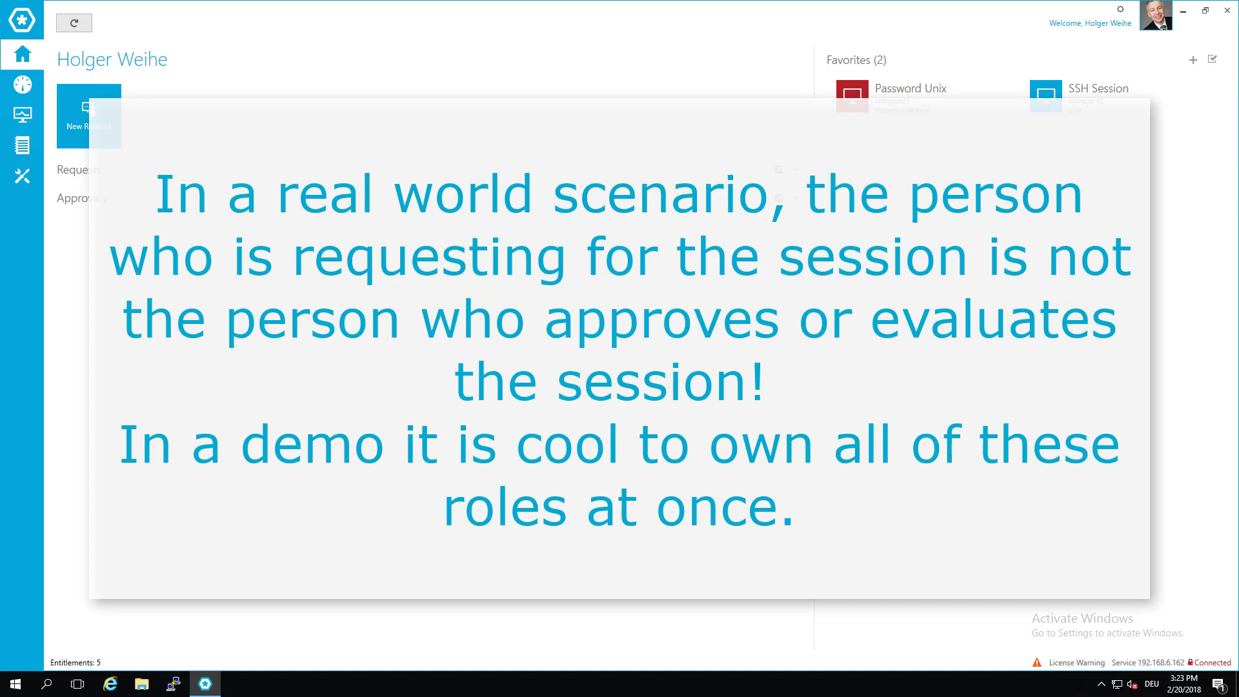
Submit a new 15-minute RDP access request for sg1 on SGW01.iam.corp
{"action": "left_click", "coordinate": [85, 114]}
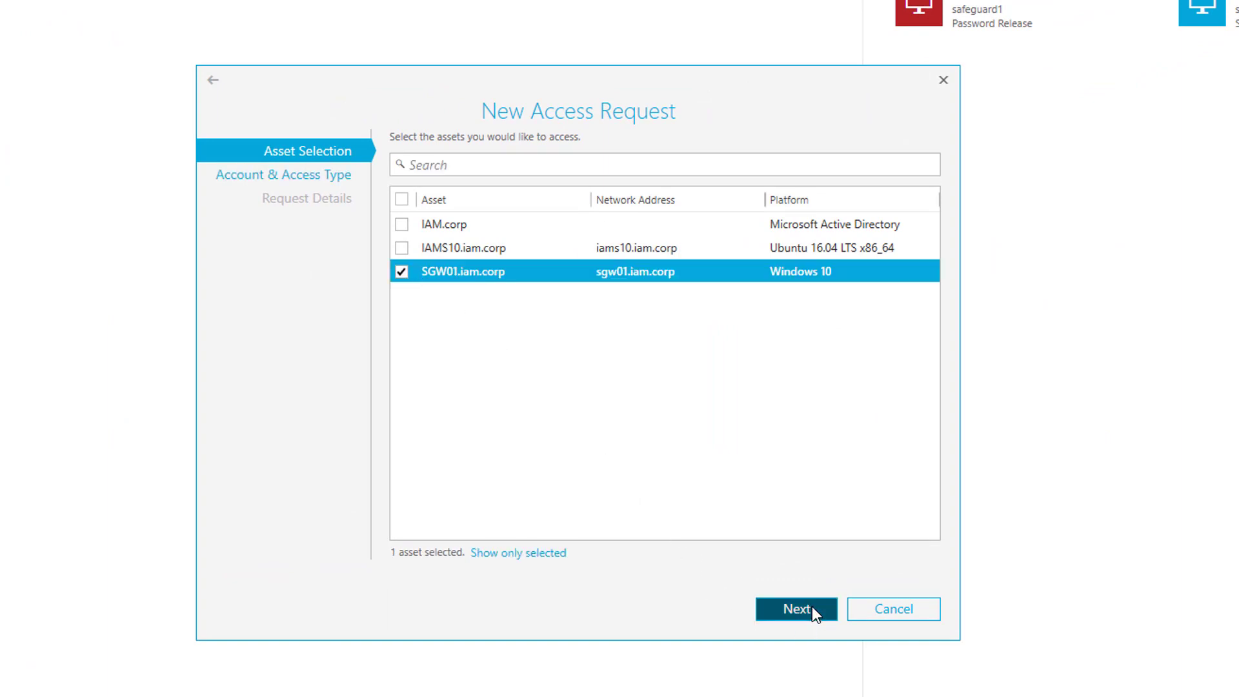
{"action": "left_click", "coordinate": [796, 609]}
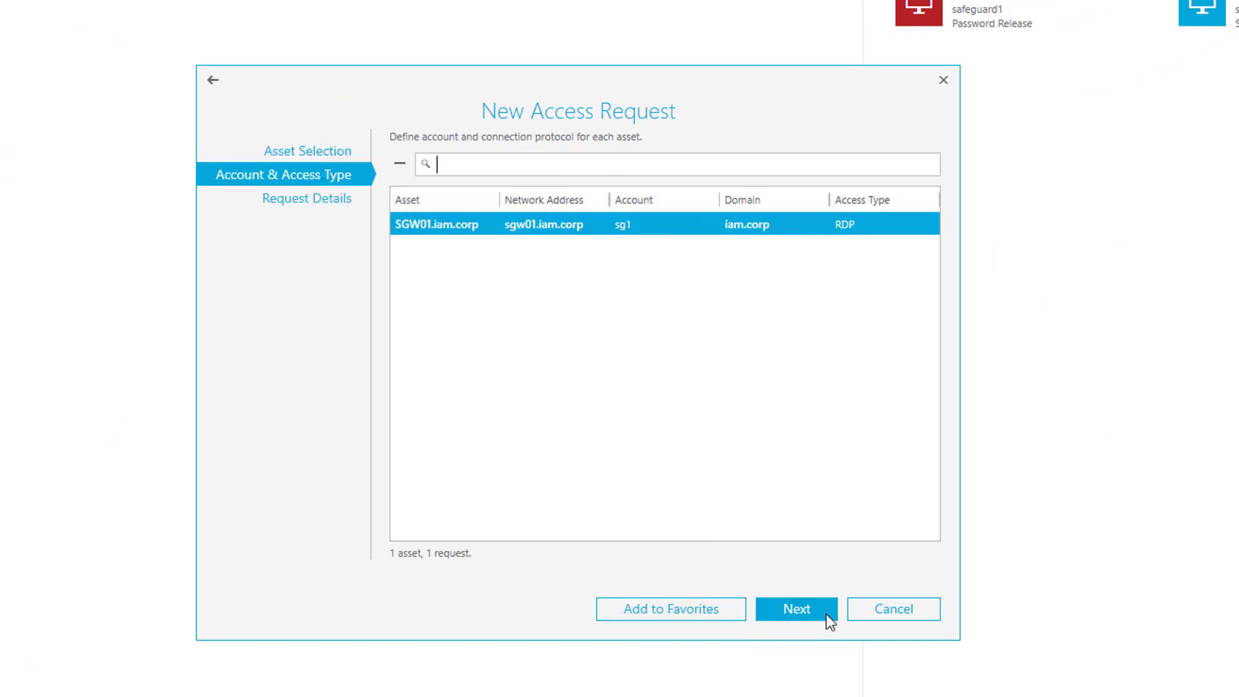
{"action": "left_click", "coordinate": [795, 609]}
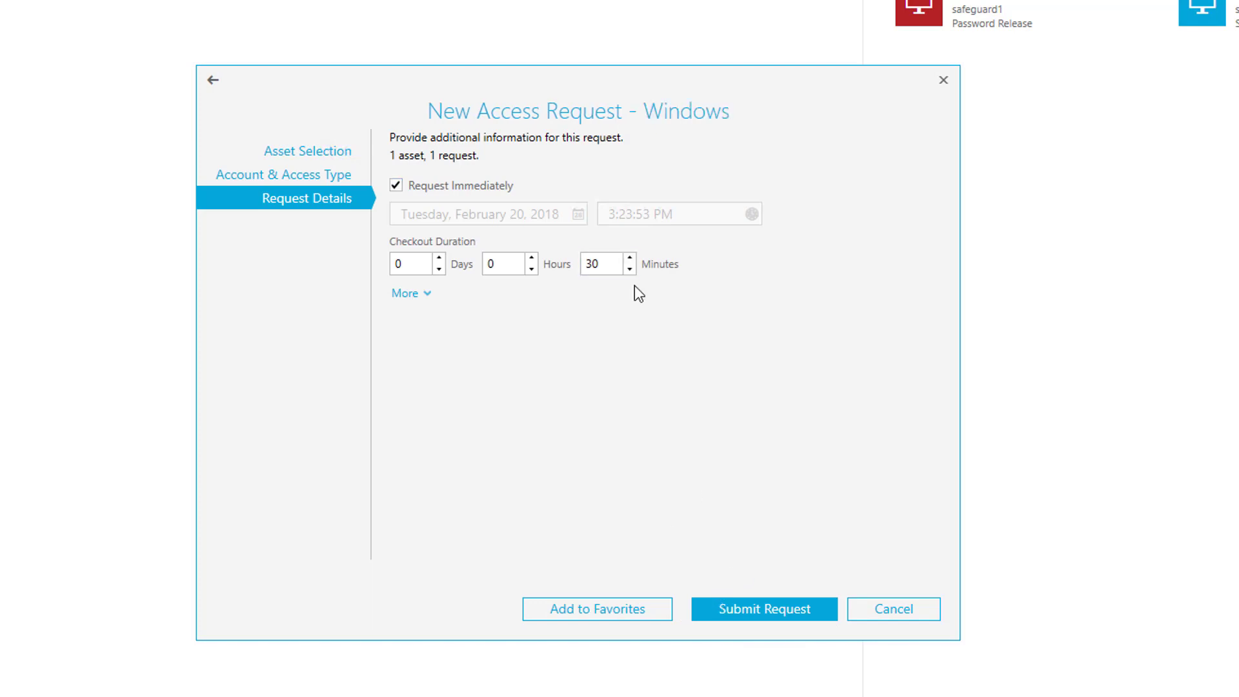
{"action": "left_click", "coordinate": [630, 268]}
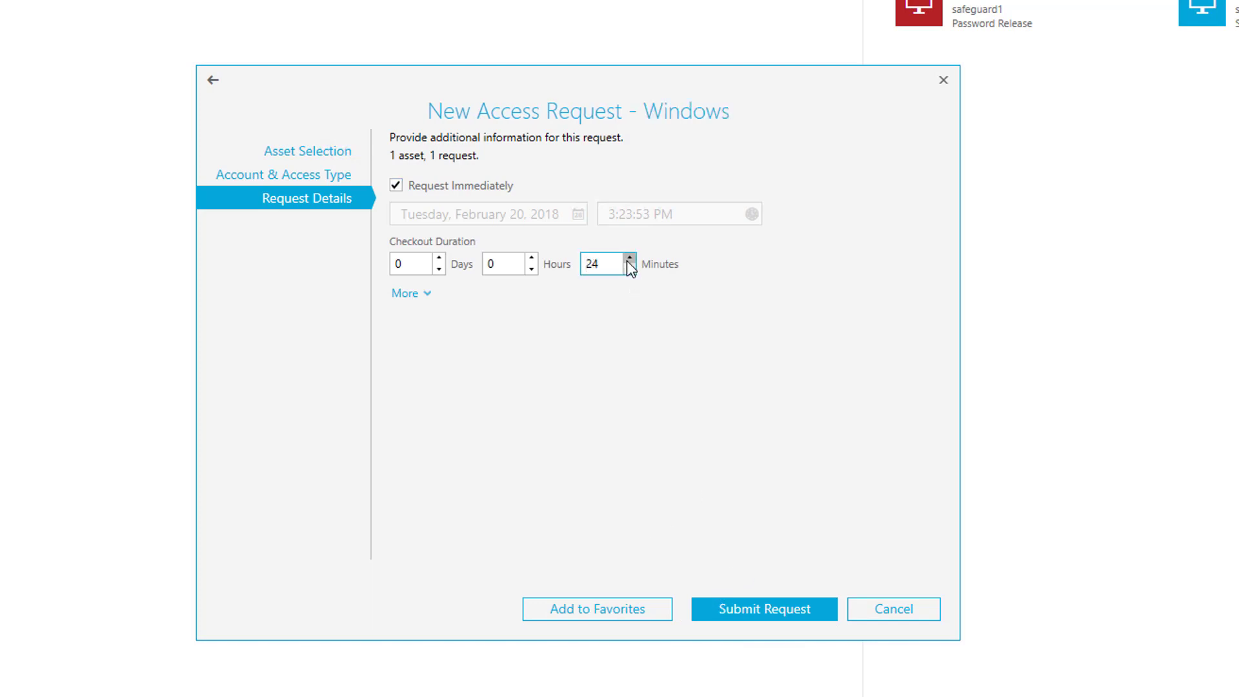
{"action": "left_click", "coordinate": [630, 258]}
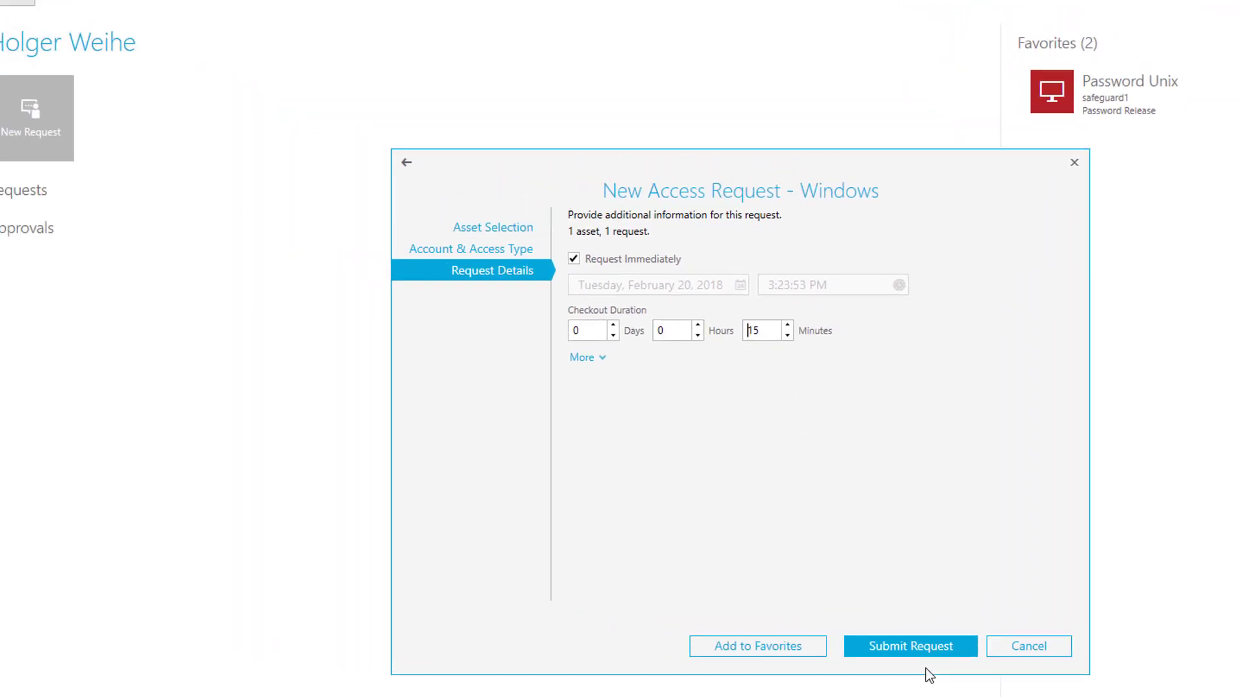
{"action": "left_click", "coordinate": [909, 645]}
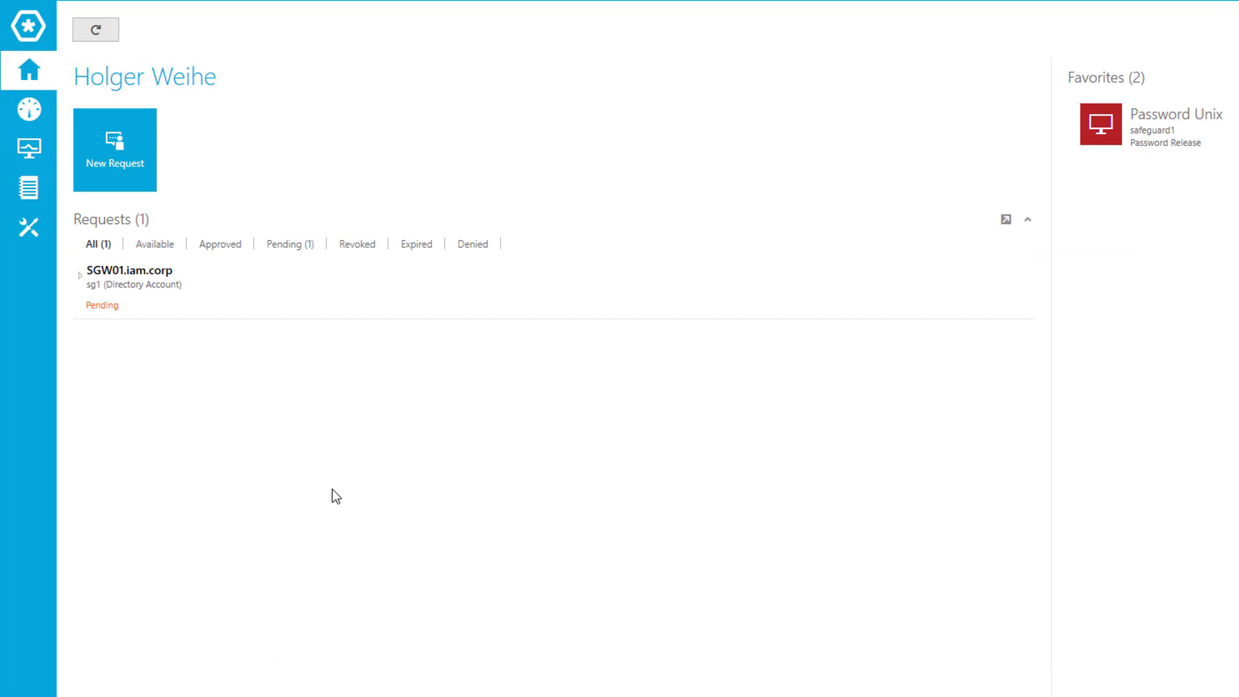
{"action": "mouse_move", "coordinate": [243, 391]}
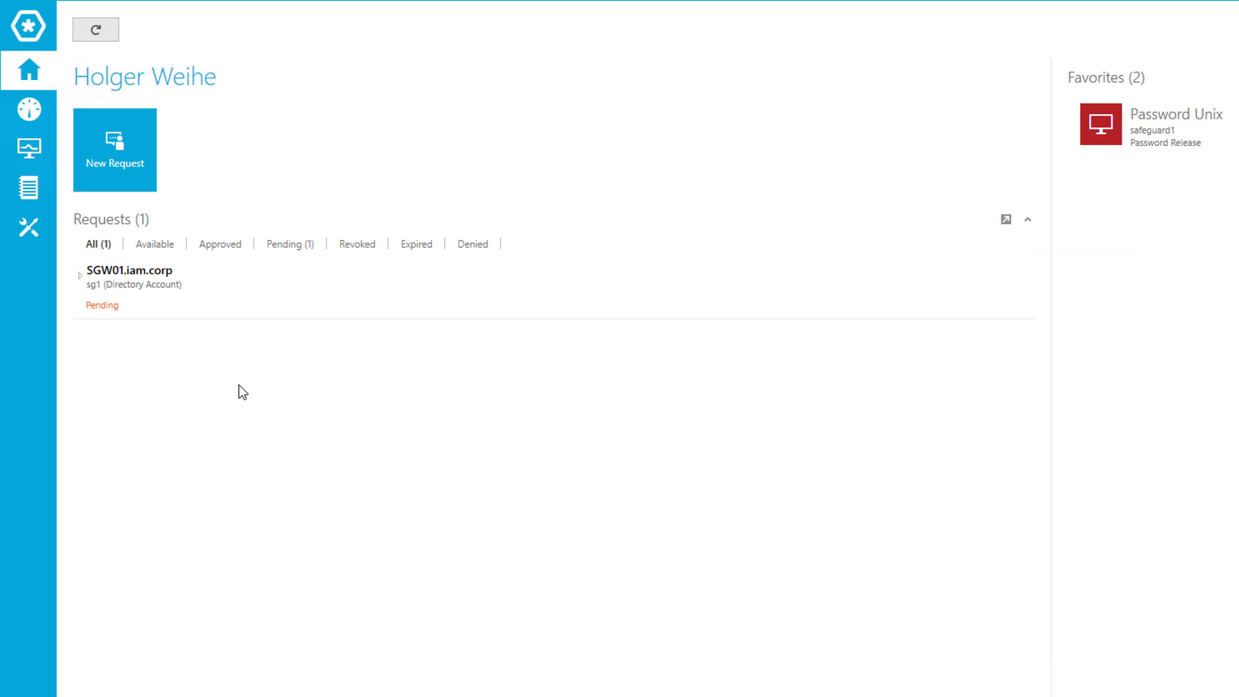
{"action": "mouse_move", "coordinate": [235, 383]}
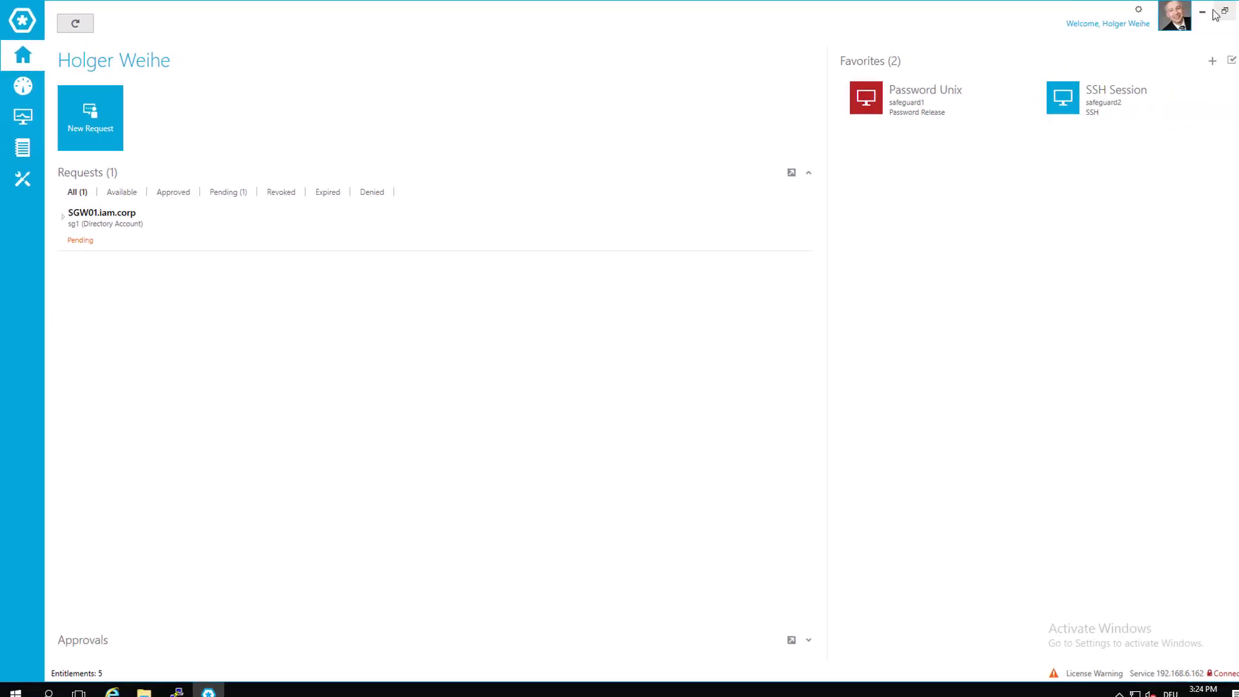
Minimize the Safeguard client and sign into the Safeguard web portal in Firefox as Approver1
{"action": "left_click", "coordinate": [1202, 14]}
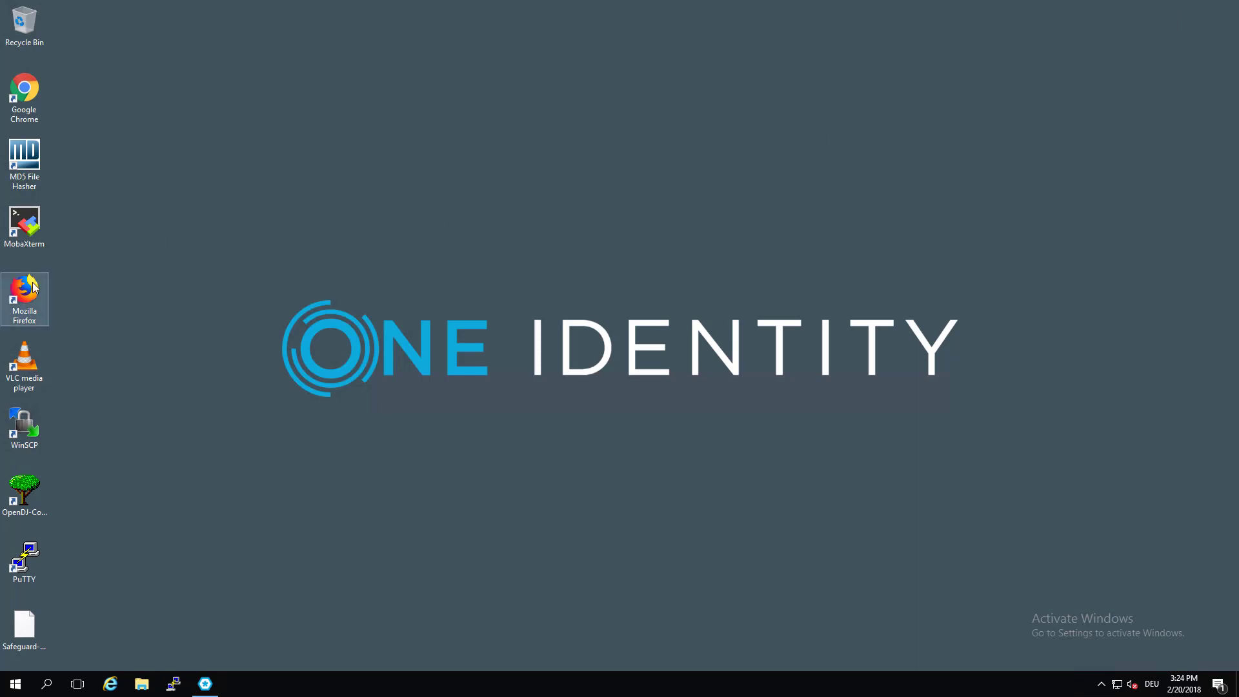
{"action": "double_click", "coordinate": [24, 299]}
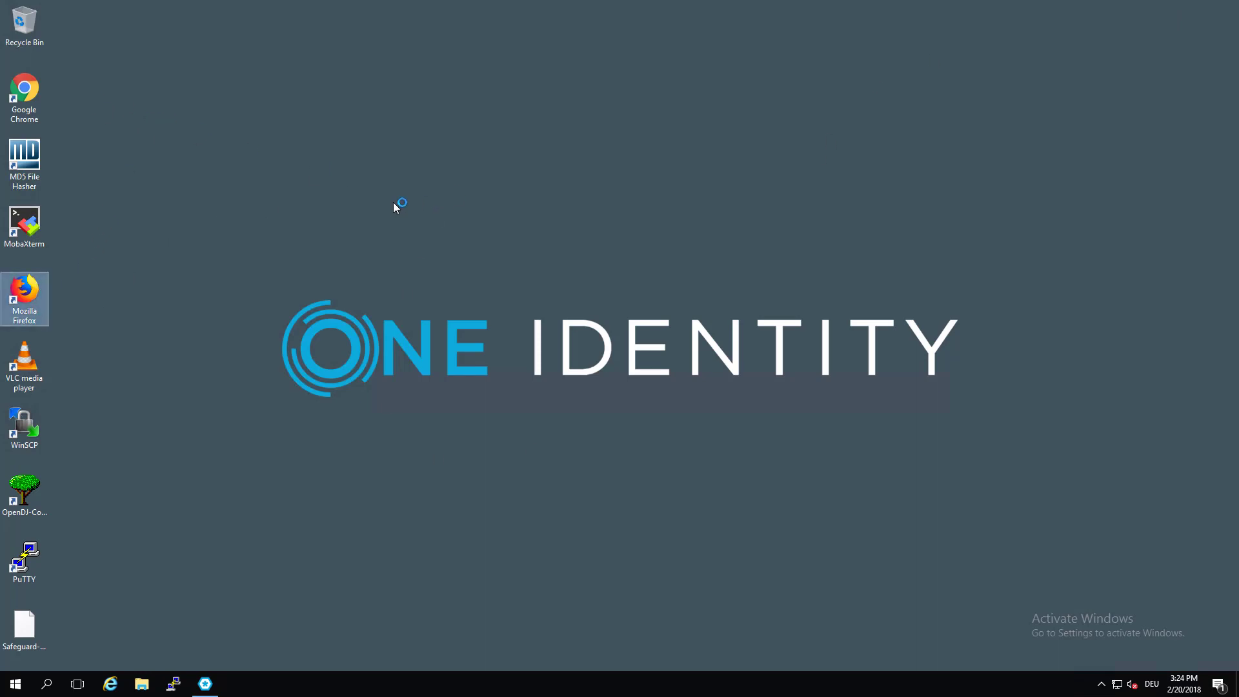
{"action": "double_click", "coordinate": [24, 292]}
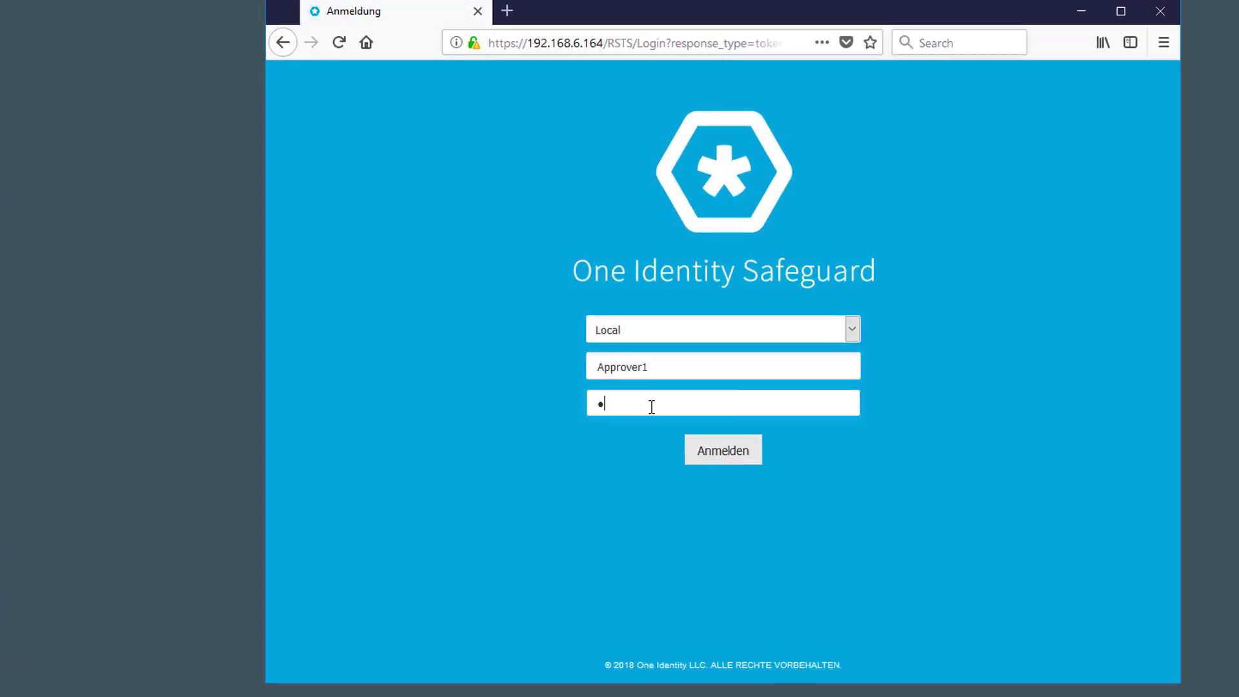
{"action": "type", "text": "password"}
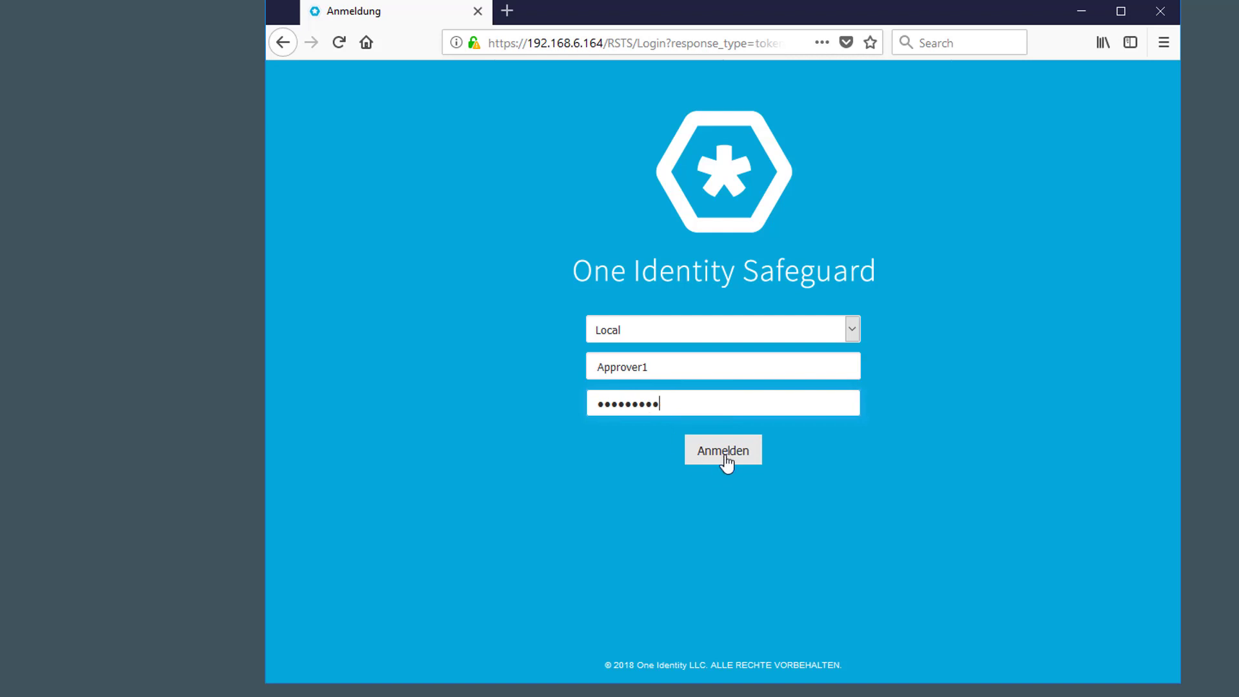
{"action": "left_click", "coordinate": [722, 450]}
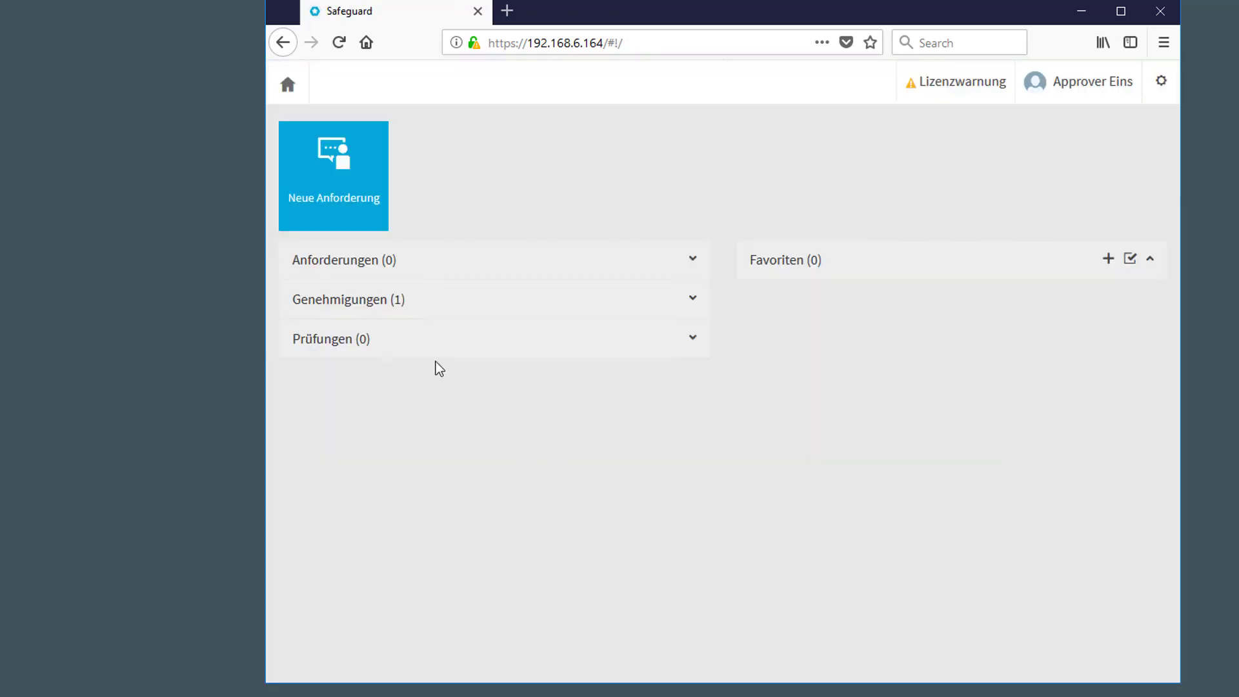
{"action": "mouse_move", "coordinate": [699, 306]}
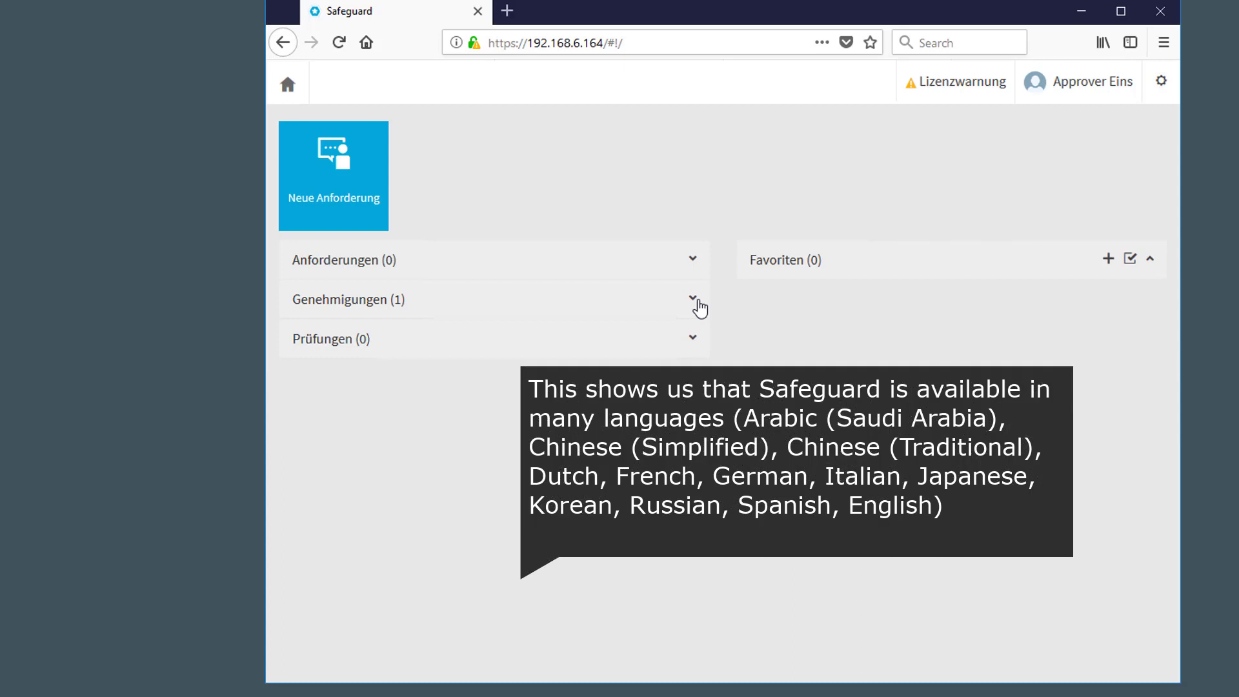
{"action": "left_click", "coordinate": [693, 302]}
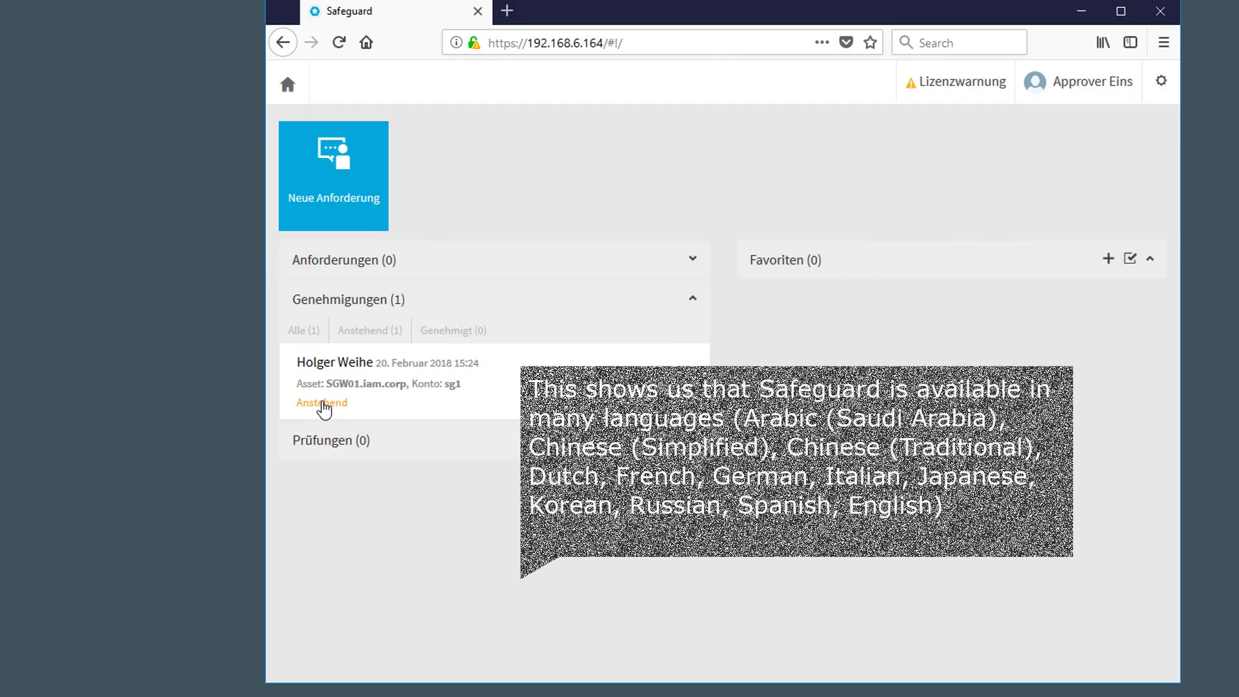
{"action": "left_click", "coordinate": [320, 403]}
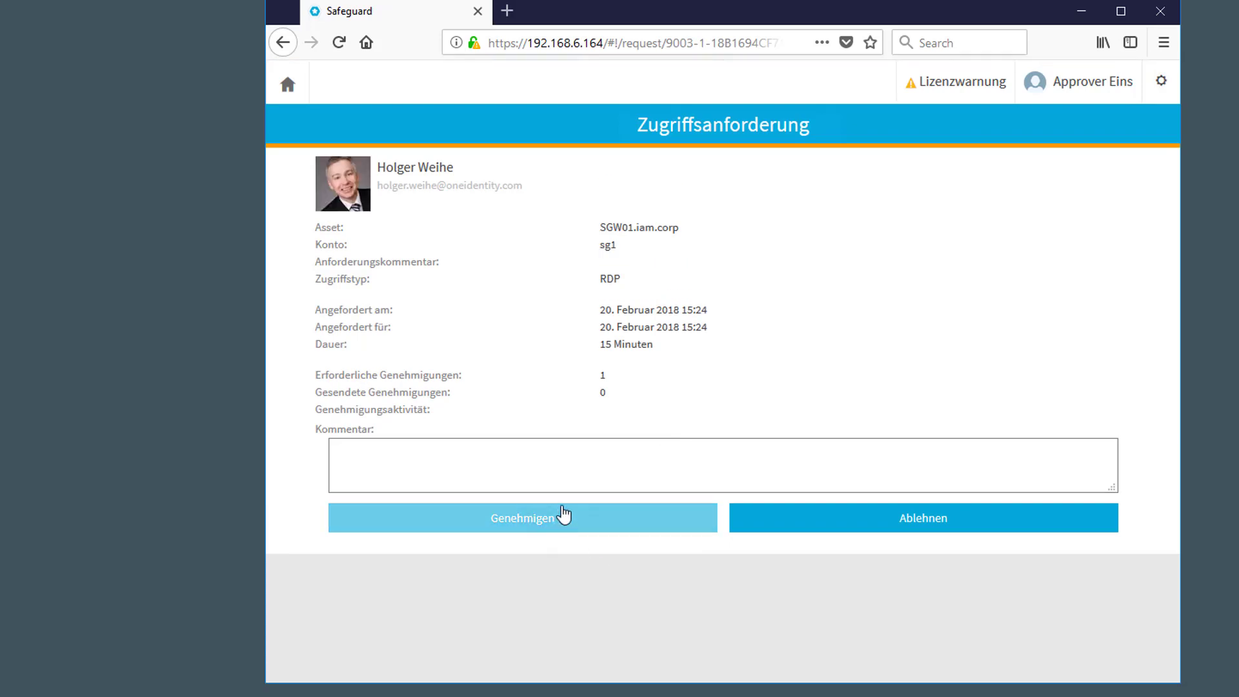
{"action": "type", "text": "ok"}
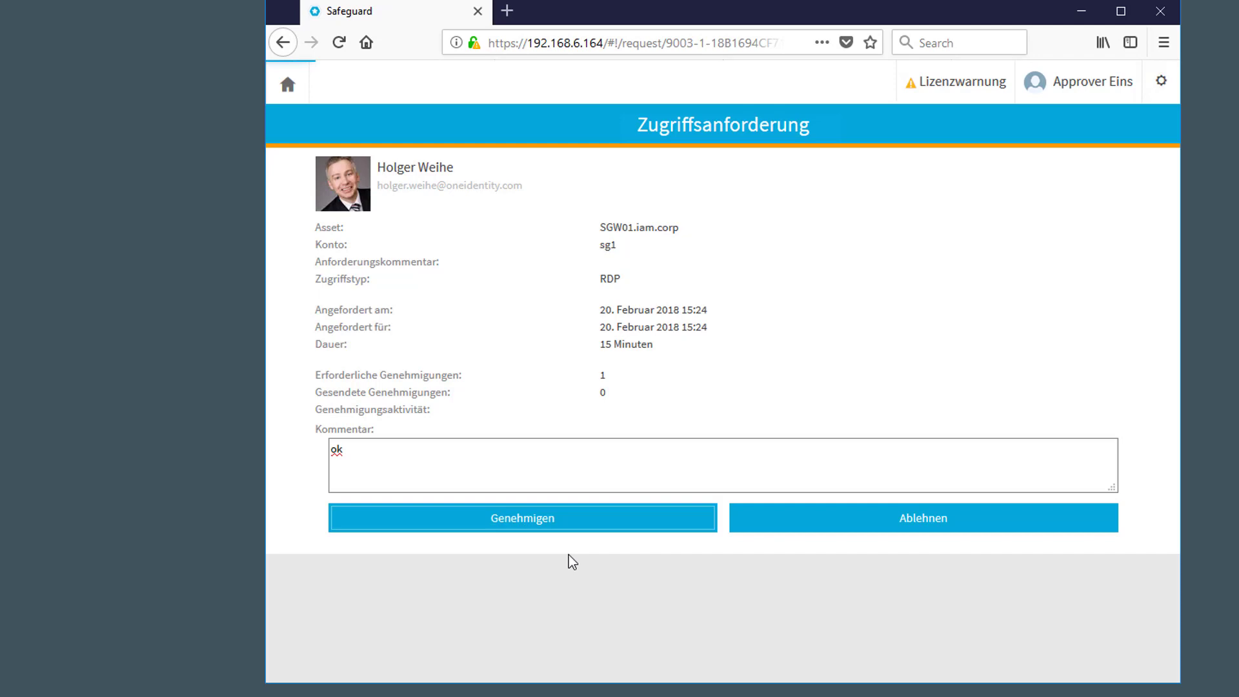
{"action": "left_click", "coordinate": [521, 517]}
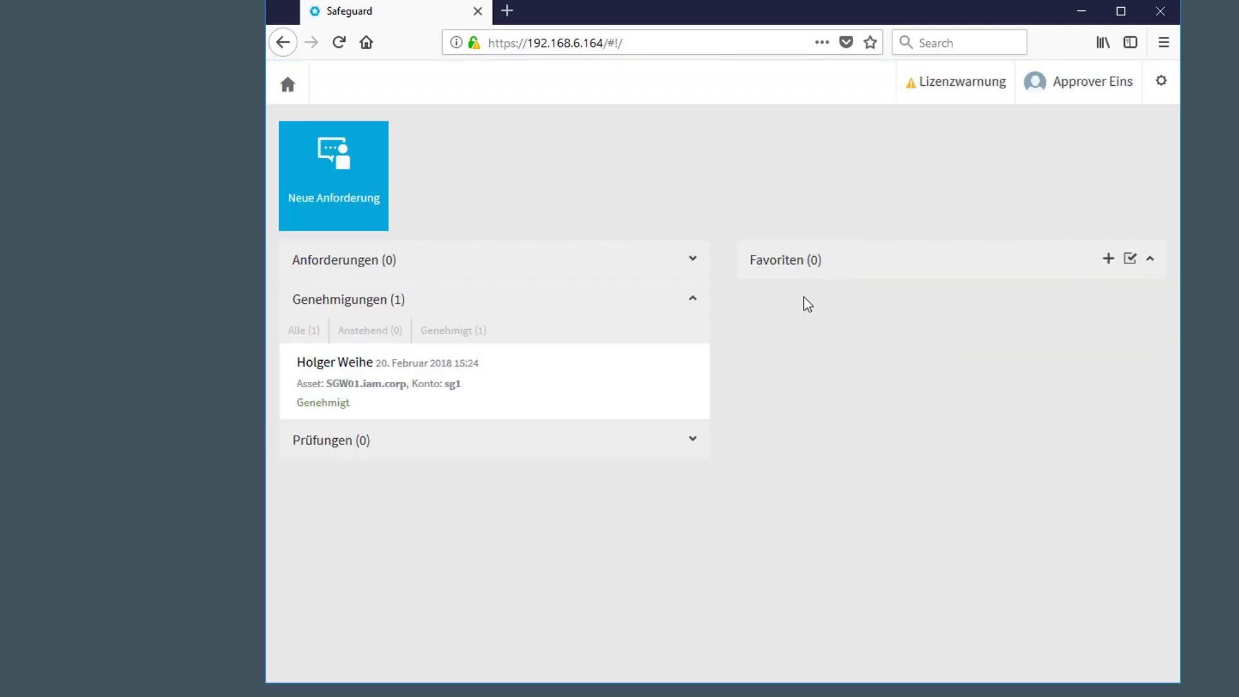
{"action": "mouse_move", "coordinate": [1064, 265]}
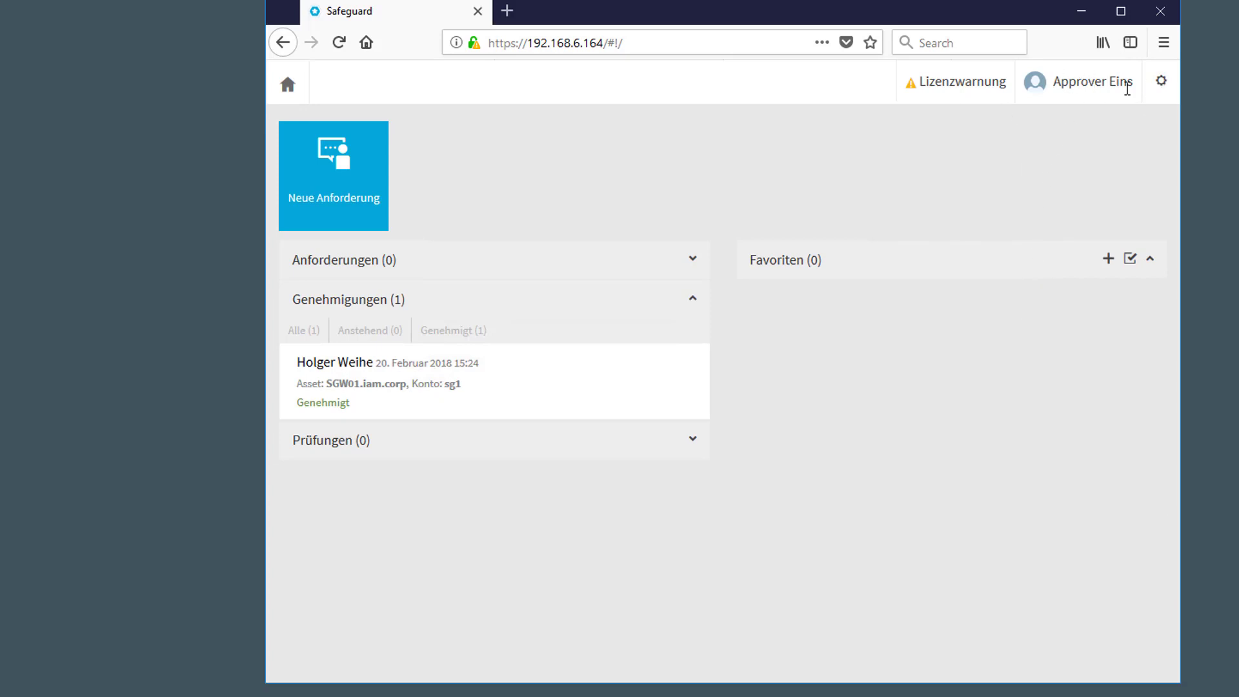
{"action": "left_click", "coordinate": [338, 42]}
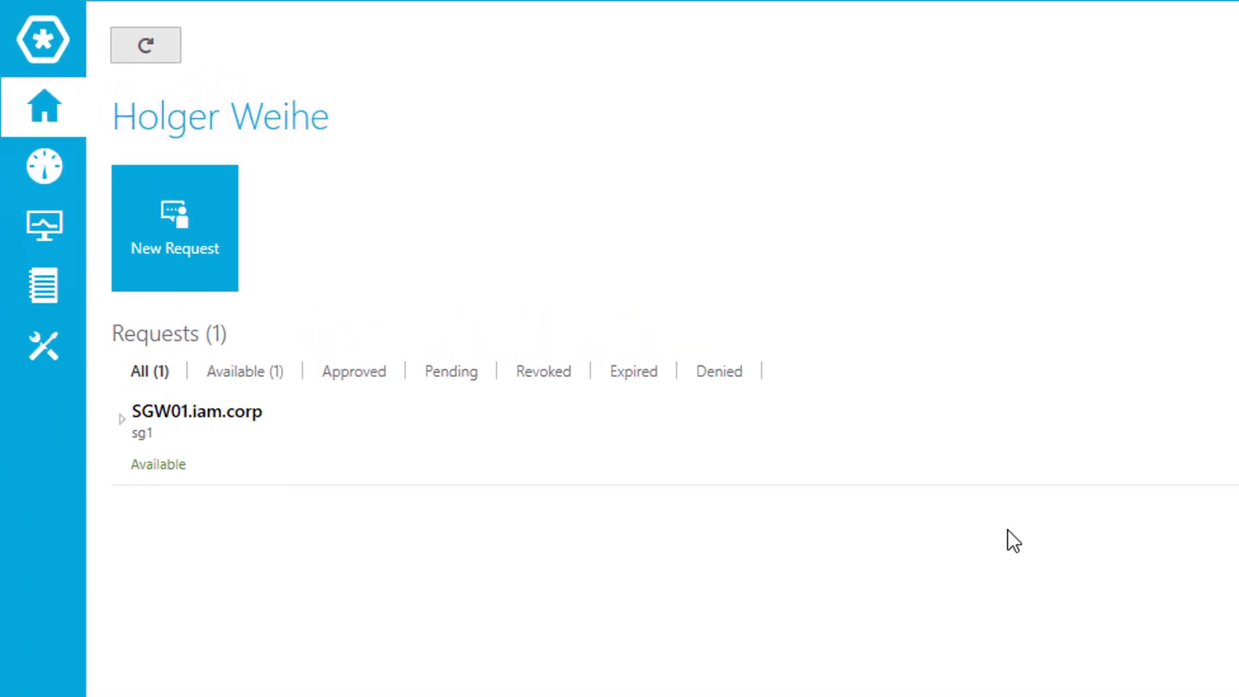
{"action": "mouse_move", "coordinate": [150, 602]}
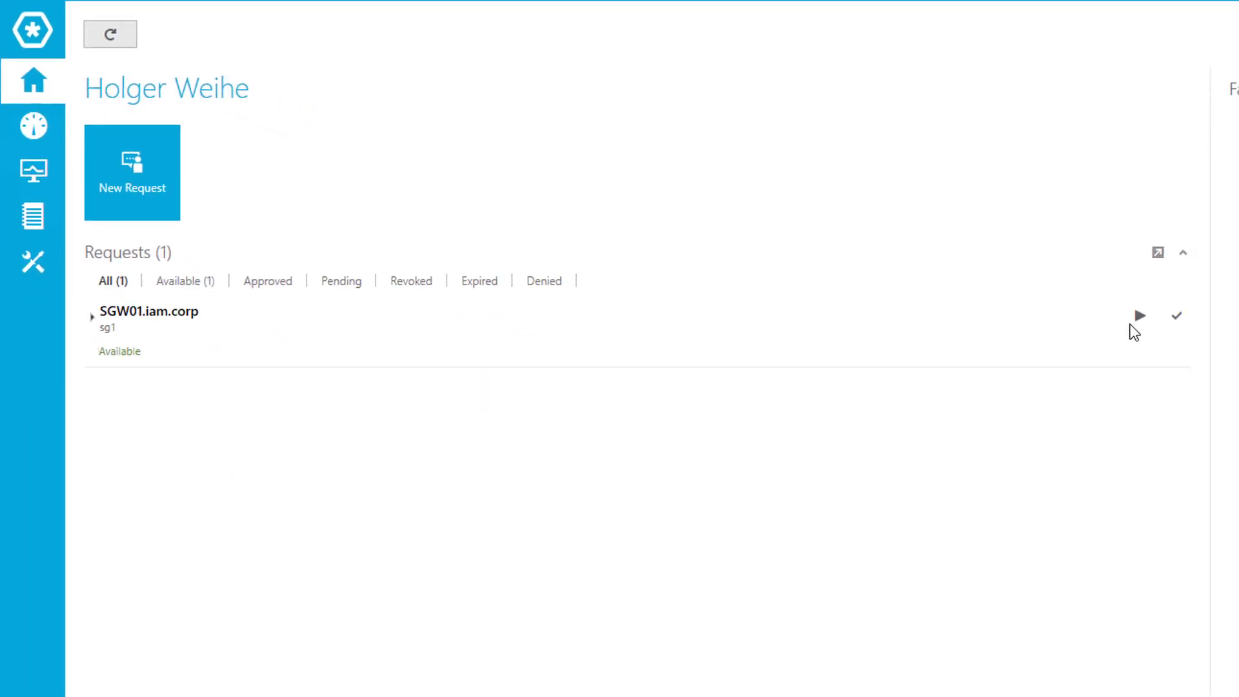
Launch the SGW01.iam.corp RDP session and accept the unknown-publisher warning to connect
{"action": "left_click", "coordinate": [1139, 316]}
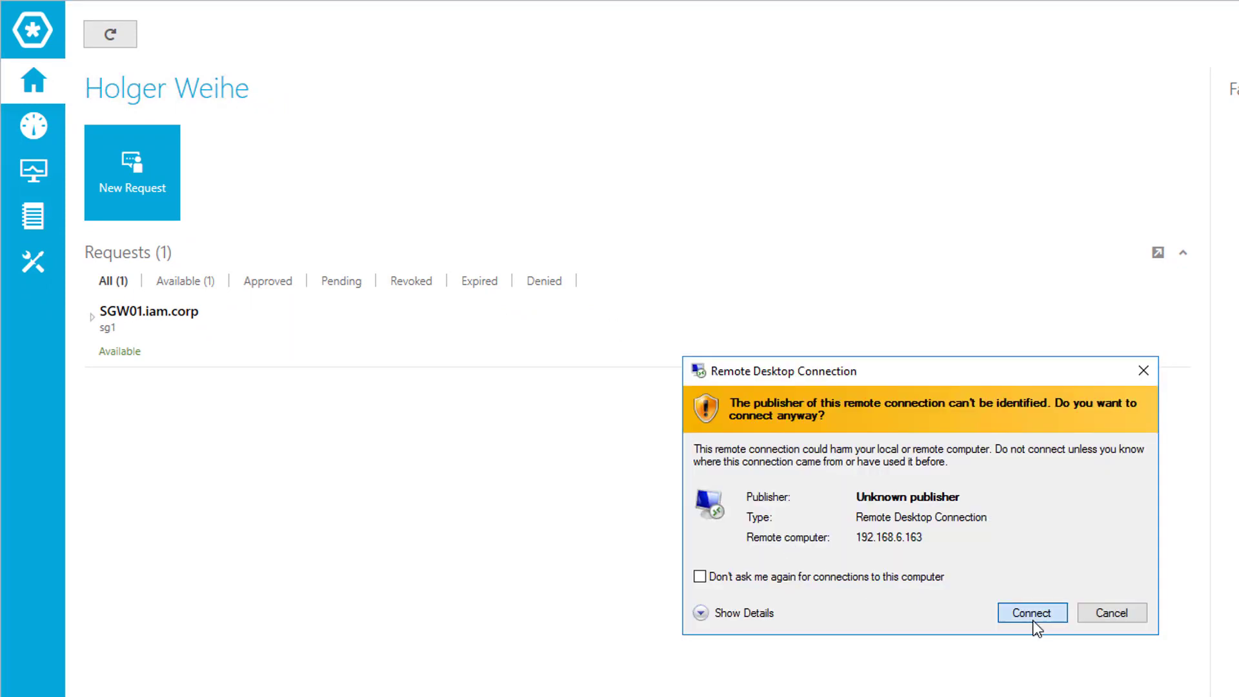
{"action": "left_click", "coordinate": [1030, 612]}
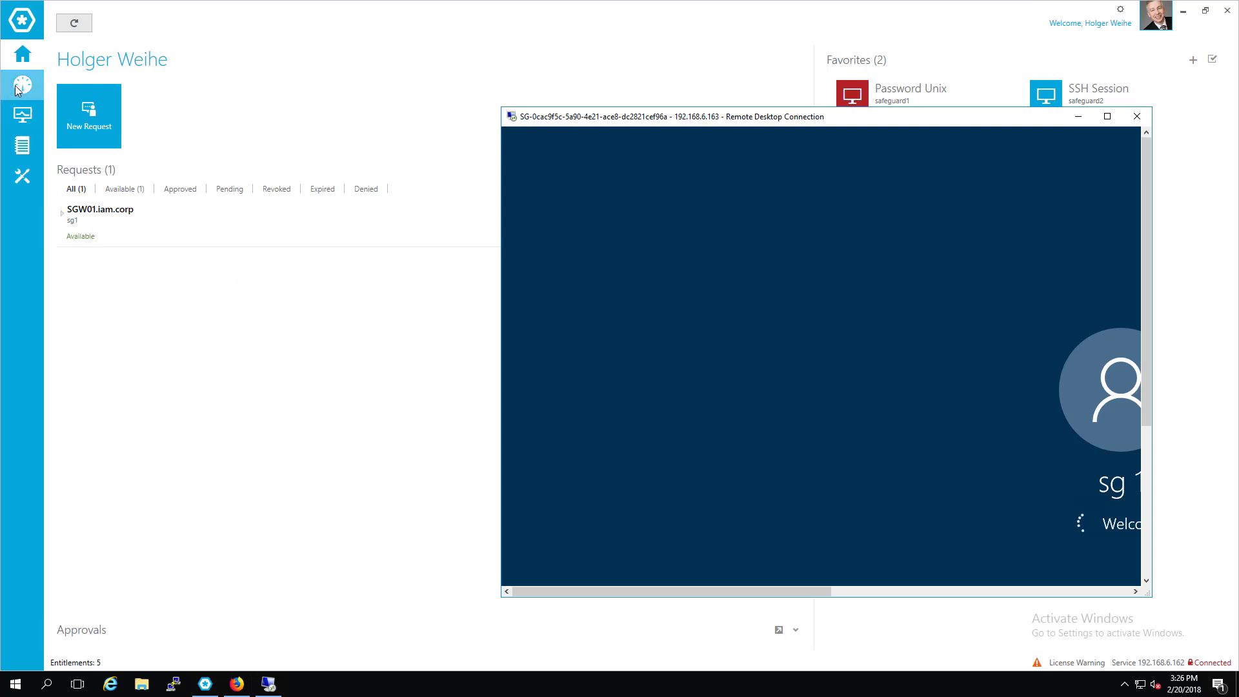
{"action": "mouse_move", "coordinate": [22, 86]}
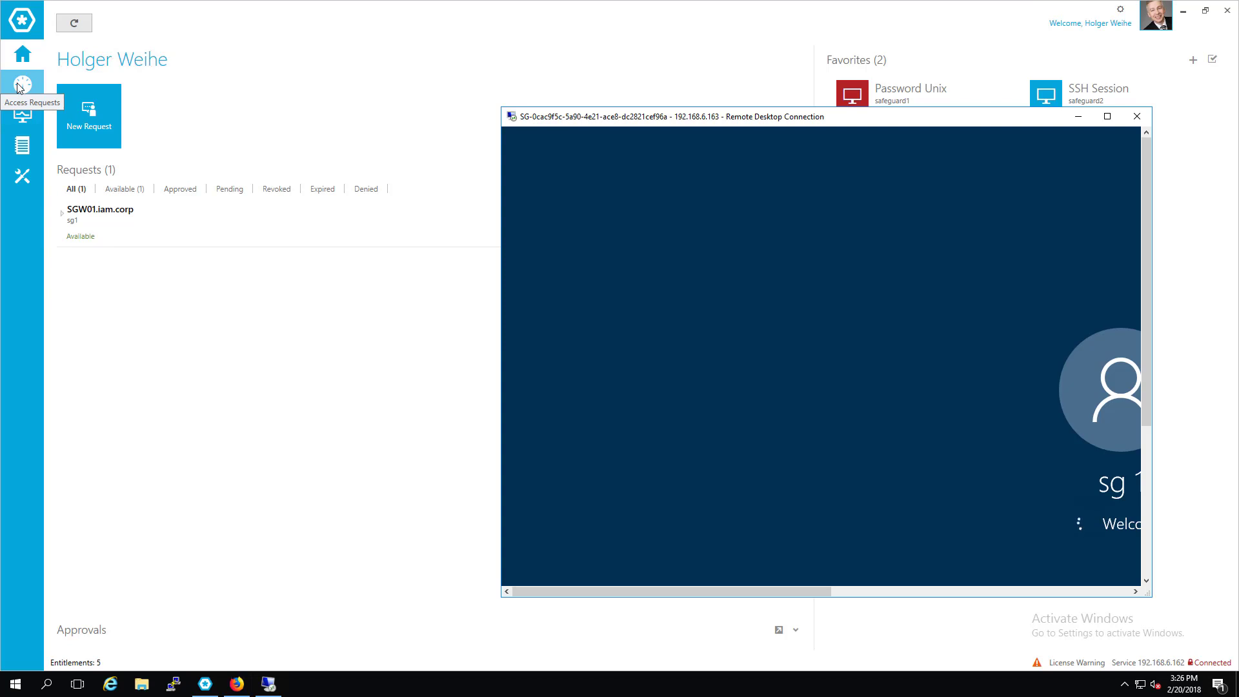
Show the open sessions on Access Requests, with the Safeguard window restored and moved left
{"action": "left_click", "coordinate": [22, 84]}
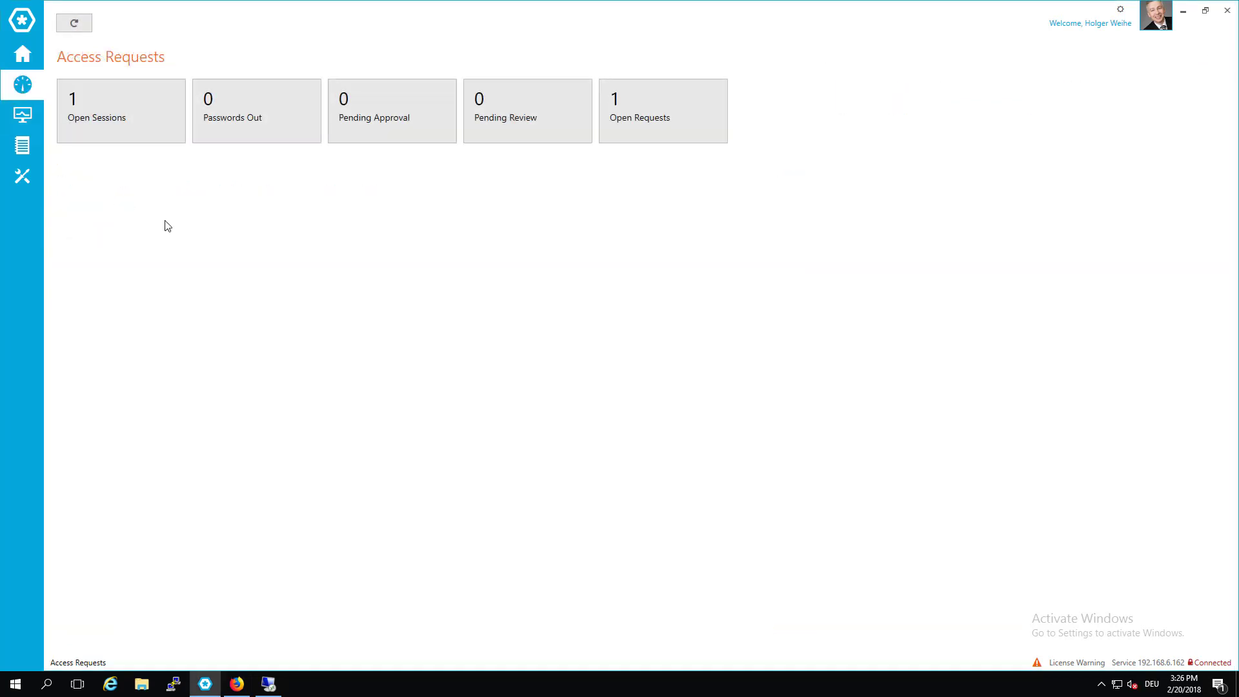
{"action": "mouse_move", "coordinate": [668, 138]}
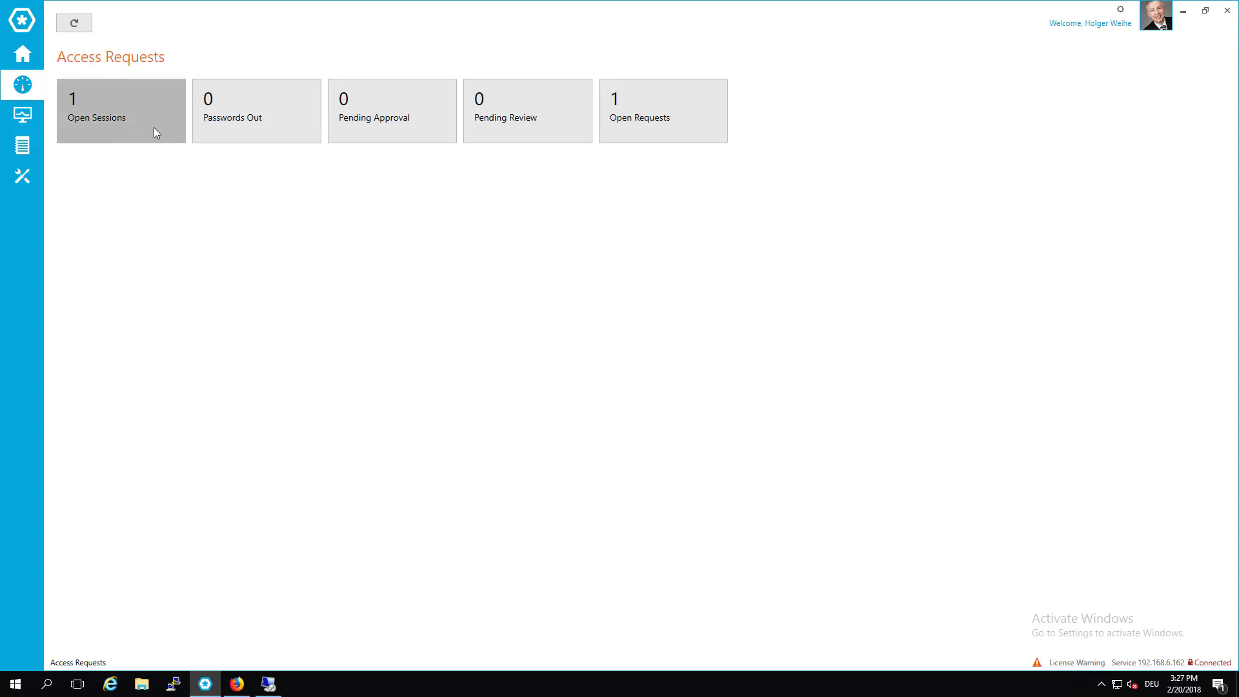
{"action": "mouse_move", "coordinate": [1185, 20]}
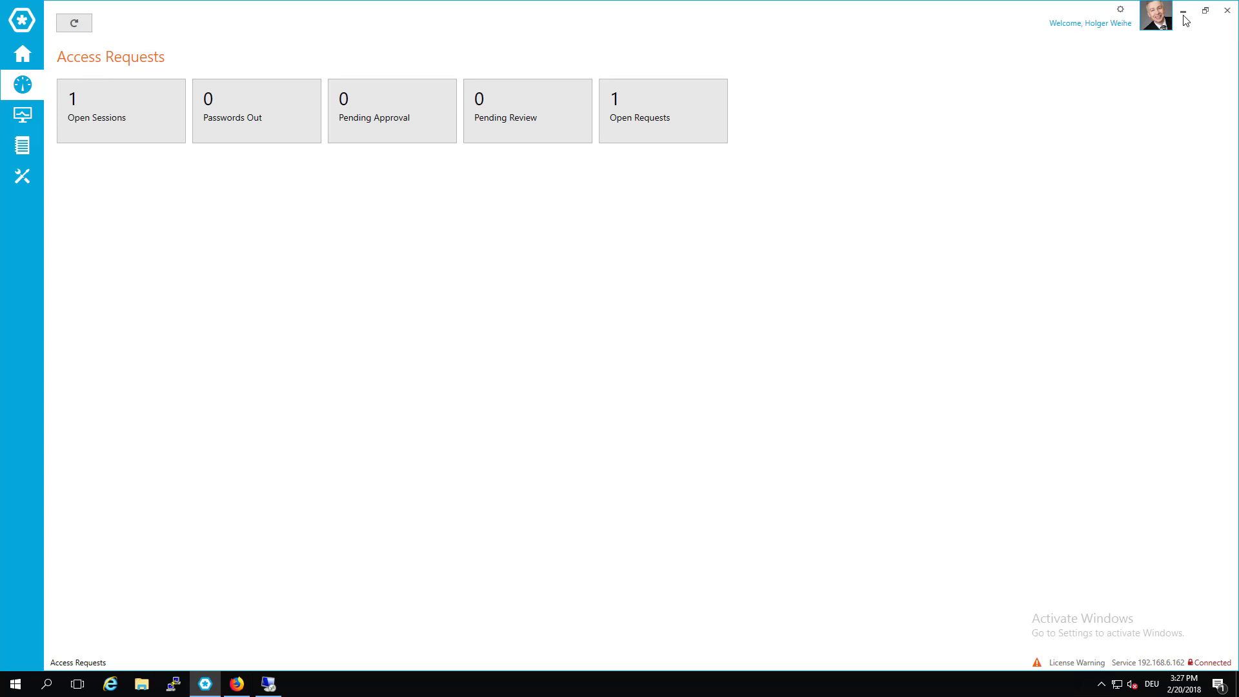
{"action": "left_click", "coordinate": [1206, 11]}
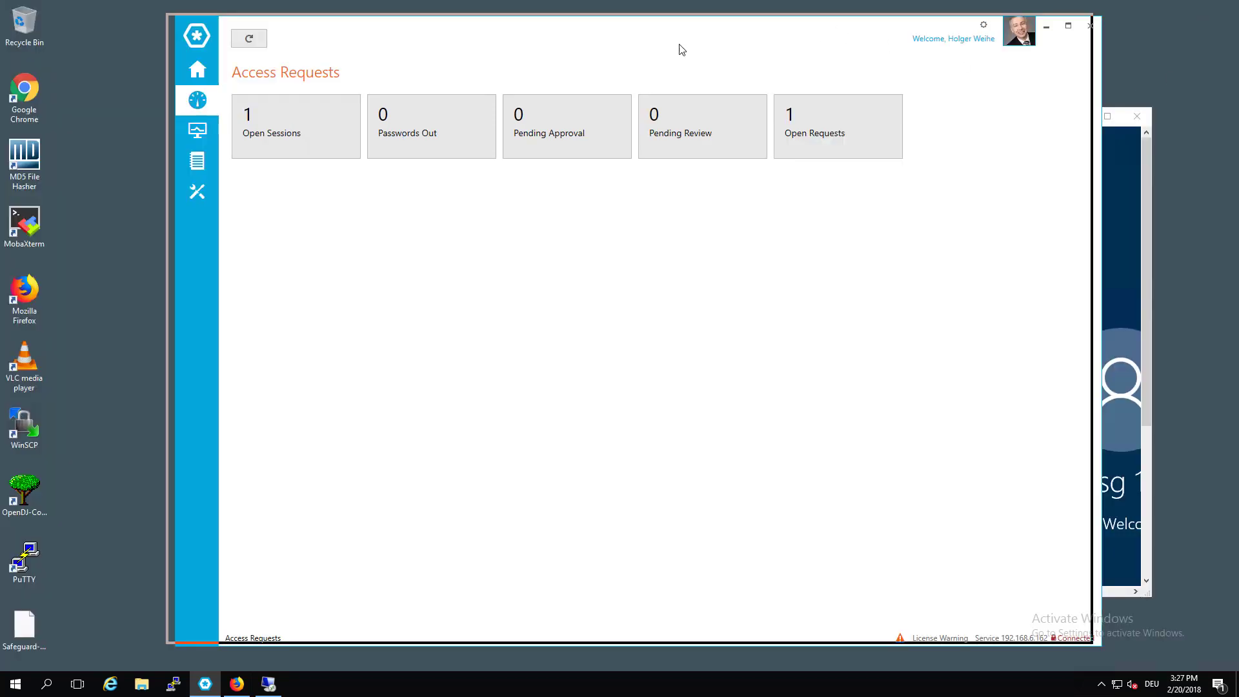
{"action": "left_click", "coordinate": [1067, 24]}
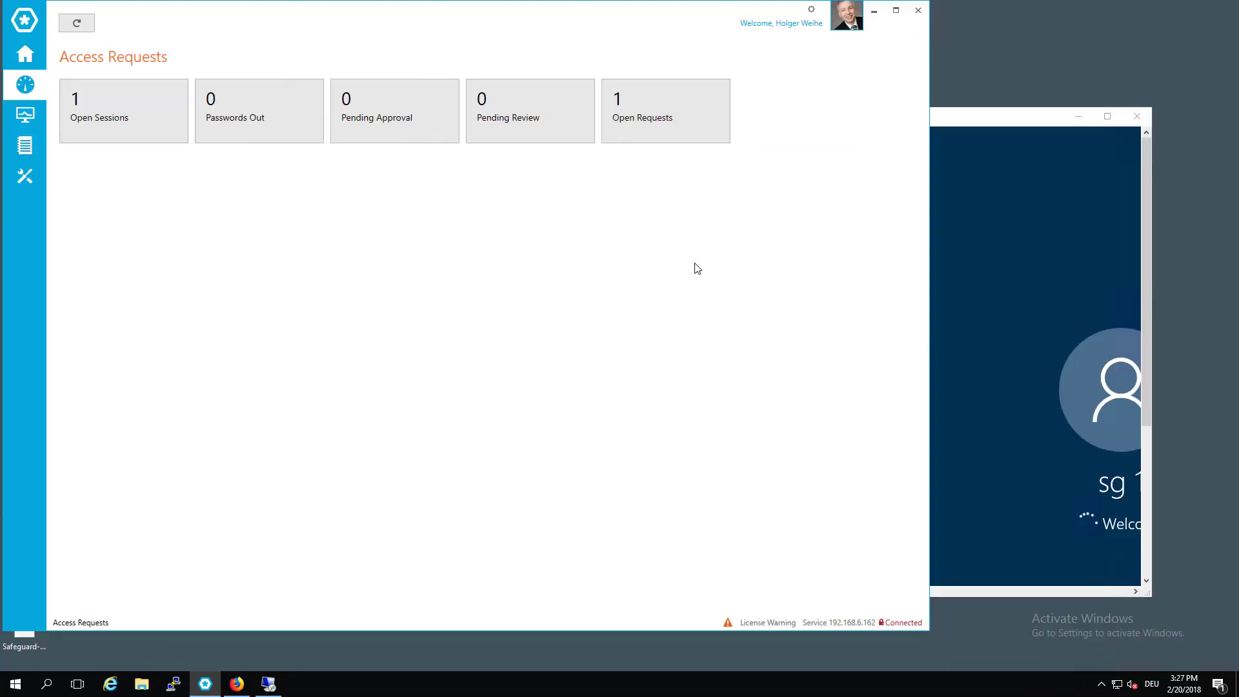
{"action": "left_click", "coordinate": [123, 110]}
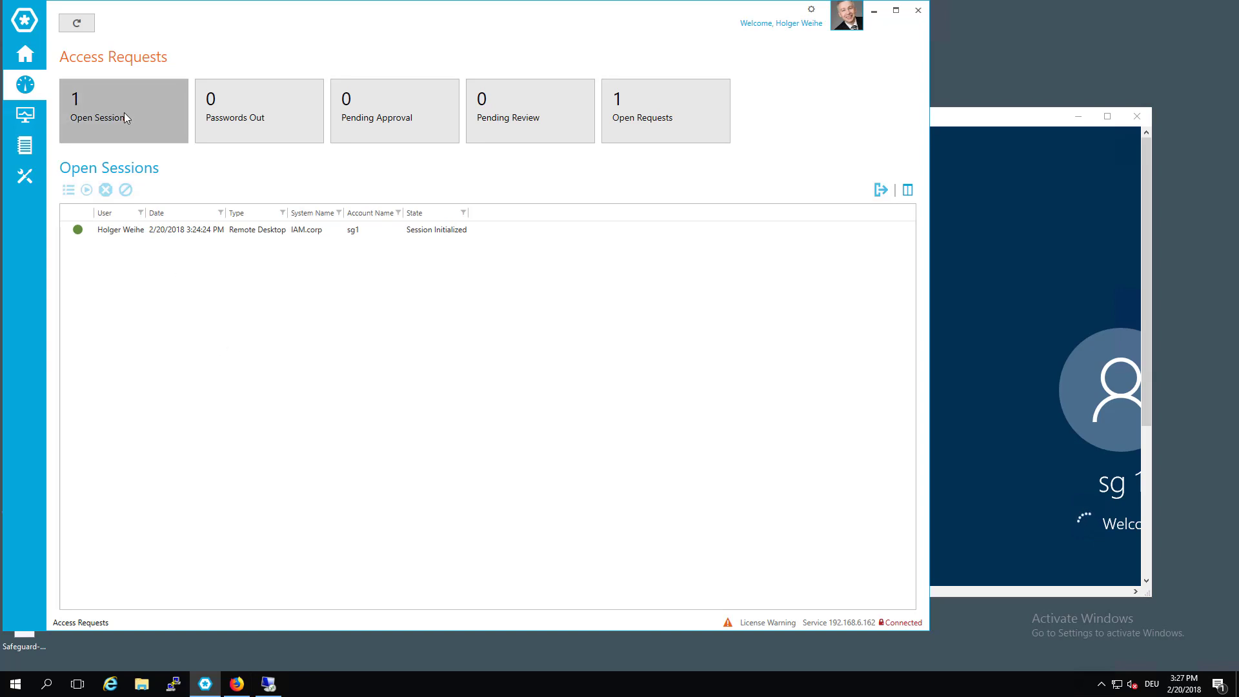
{"action": "mouse_move", "coordinate": [129, 106]}
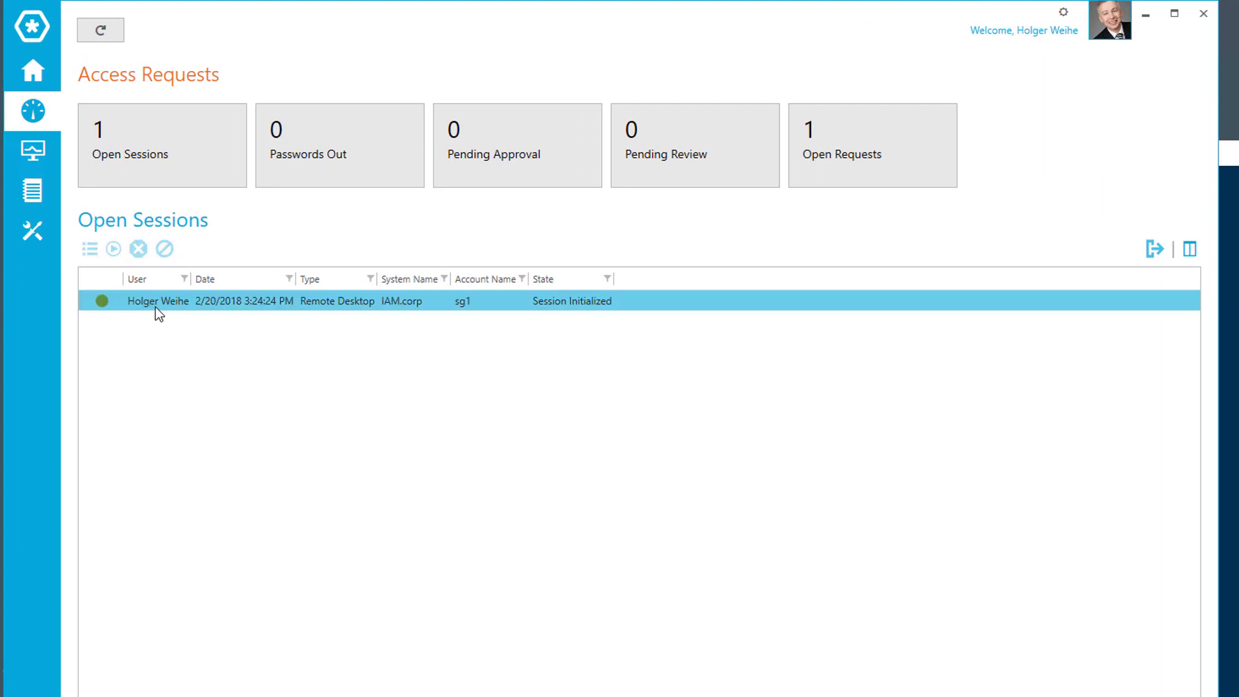
{"action": "mouse_move", "coordinate": [362, 310]}
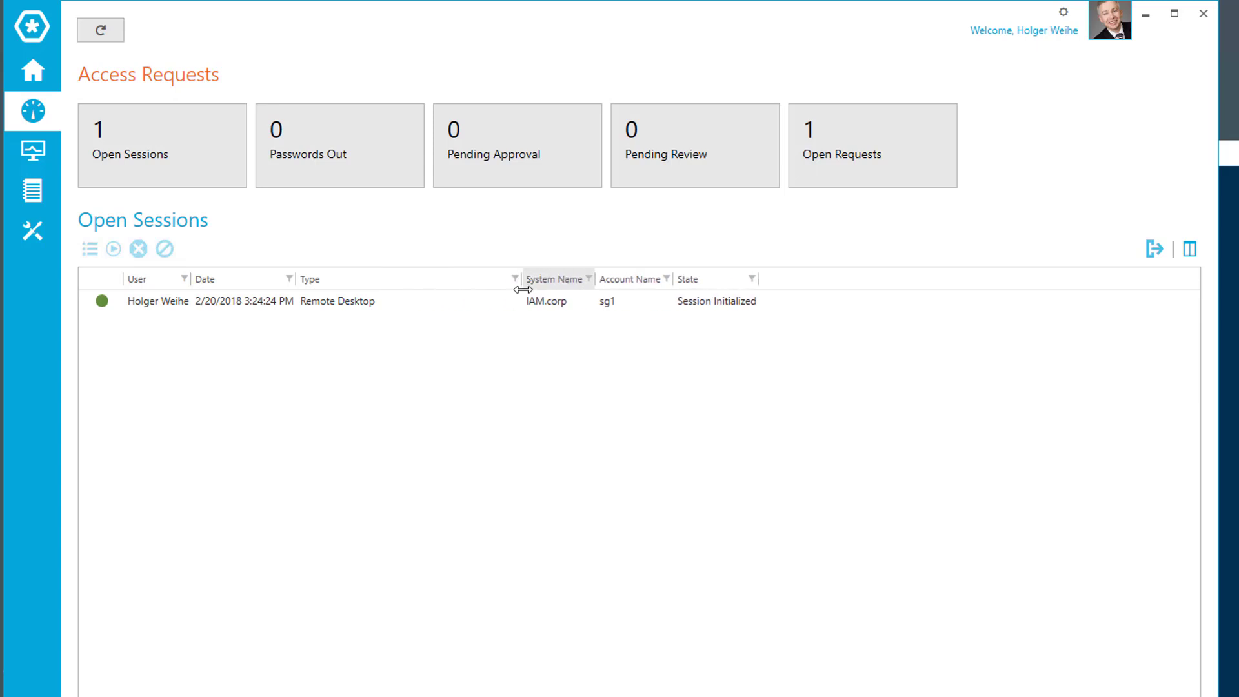
{"action": "mouse_move", "coordinate": [619, 316]}
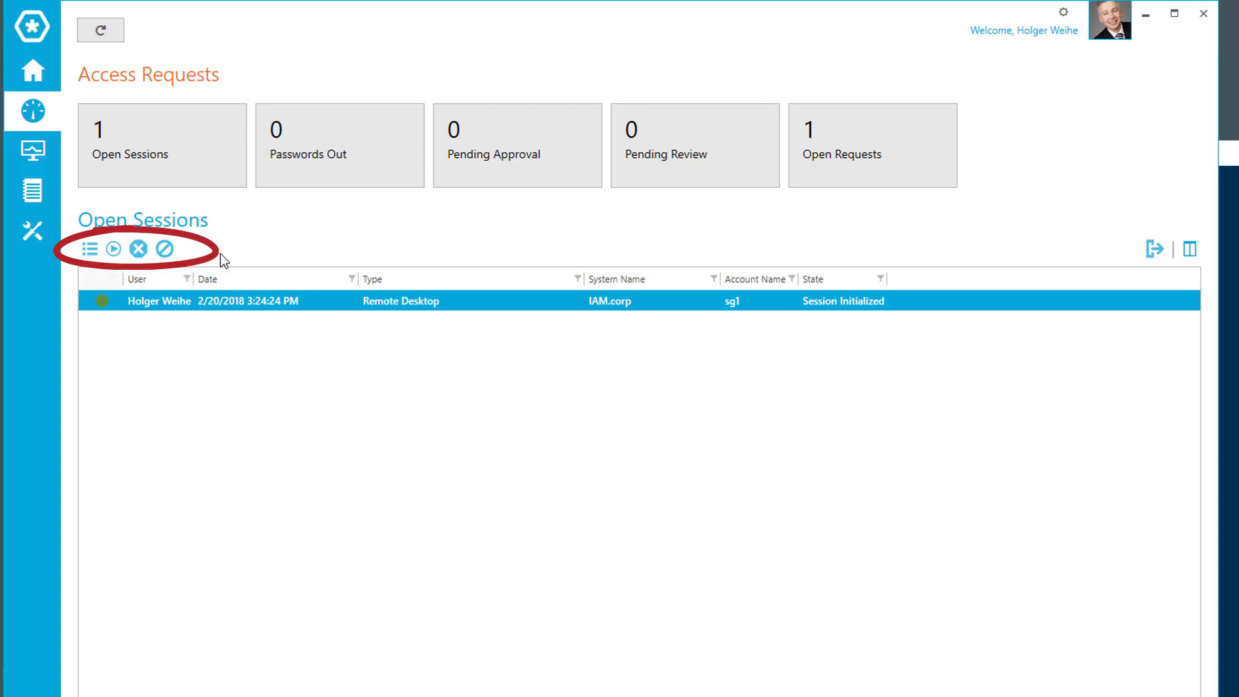
{"action": "mouse_move", "coordinate": [113, 250]}
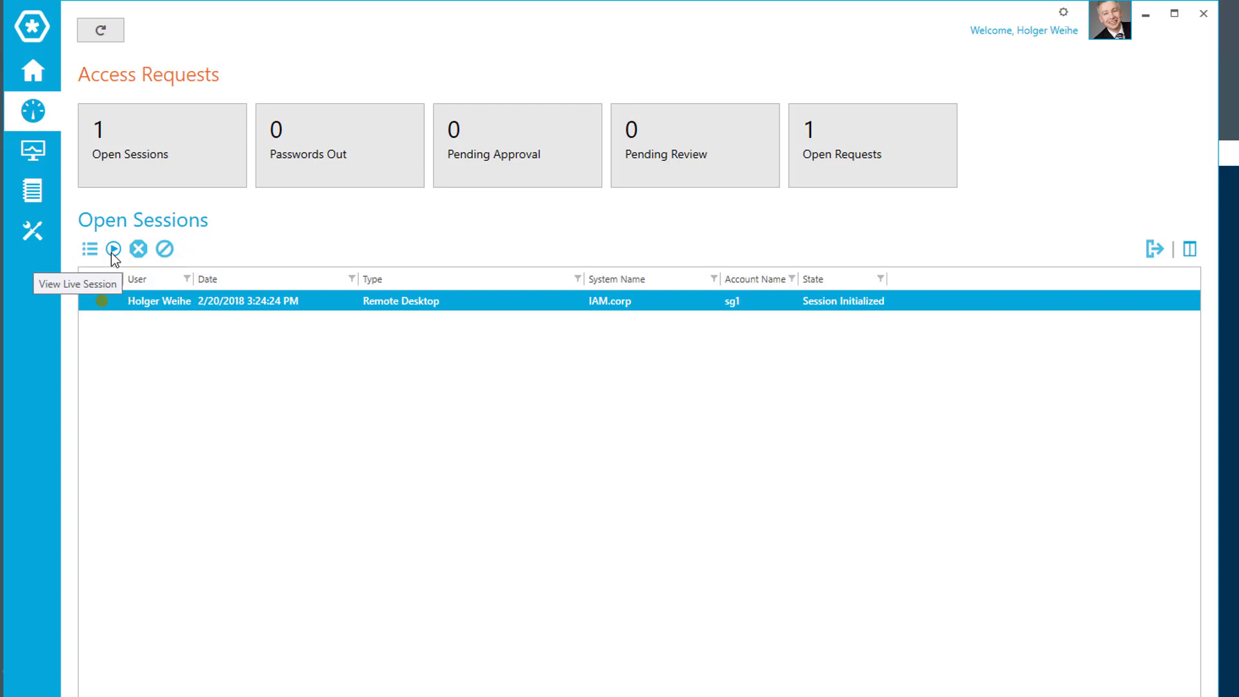
{"action": "mouse_move", "coordinate": [151, 261]}
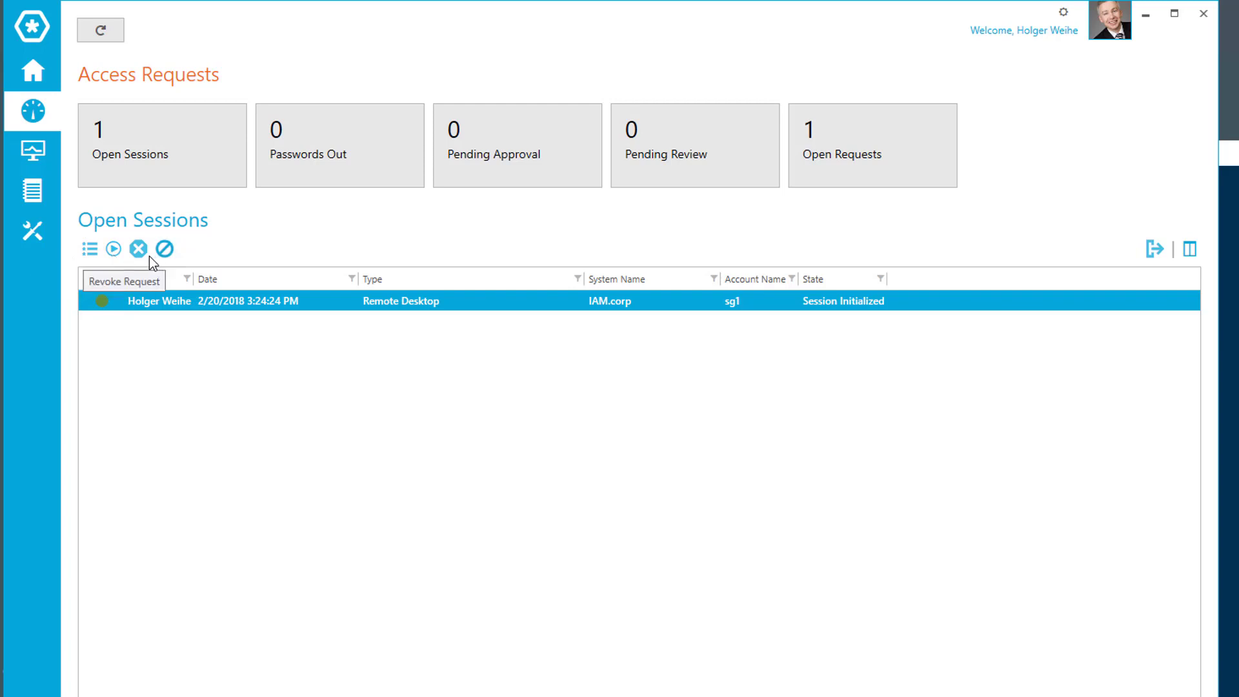
{"action": "mouse_move", "coordinate": [138, 249]}
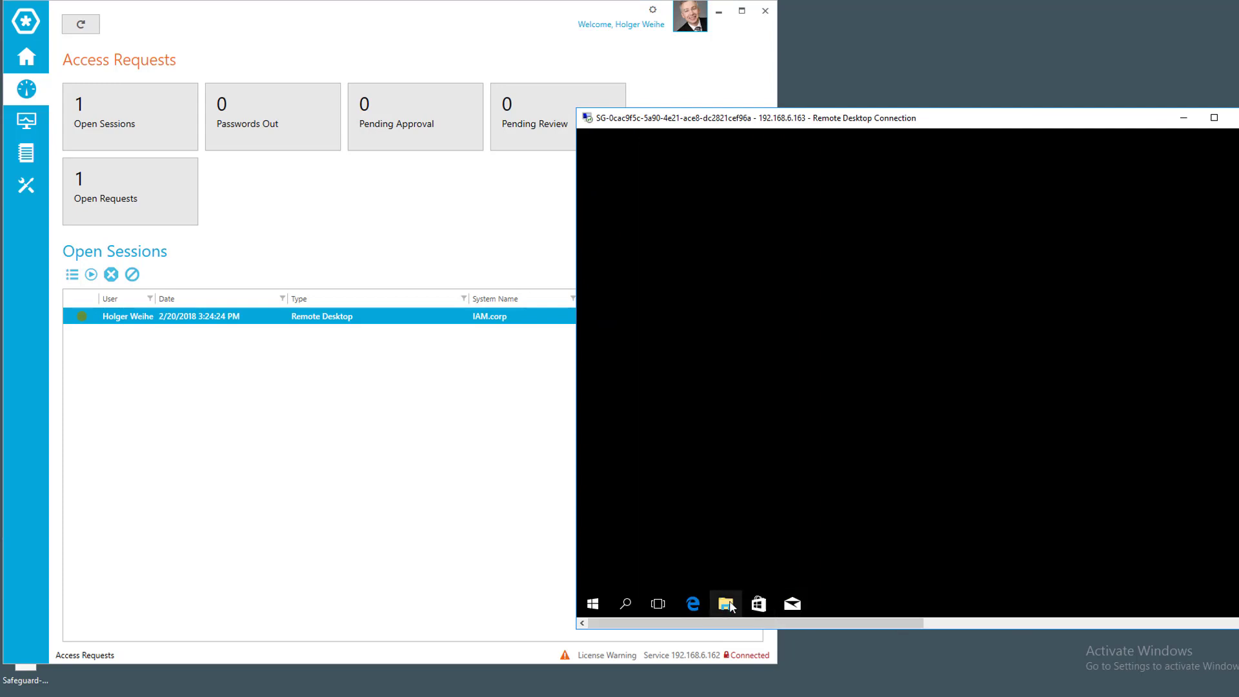
Open File Explorer on Quick access inside the remote session to 192.168.6.163
{"action": "left_click", "coordinate": [725, 604]}
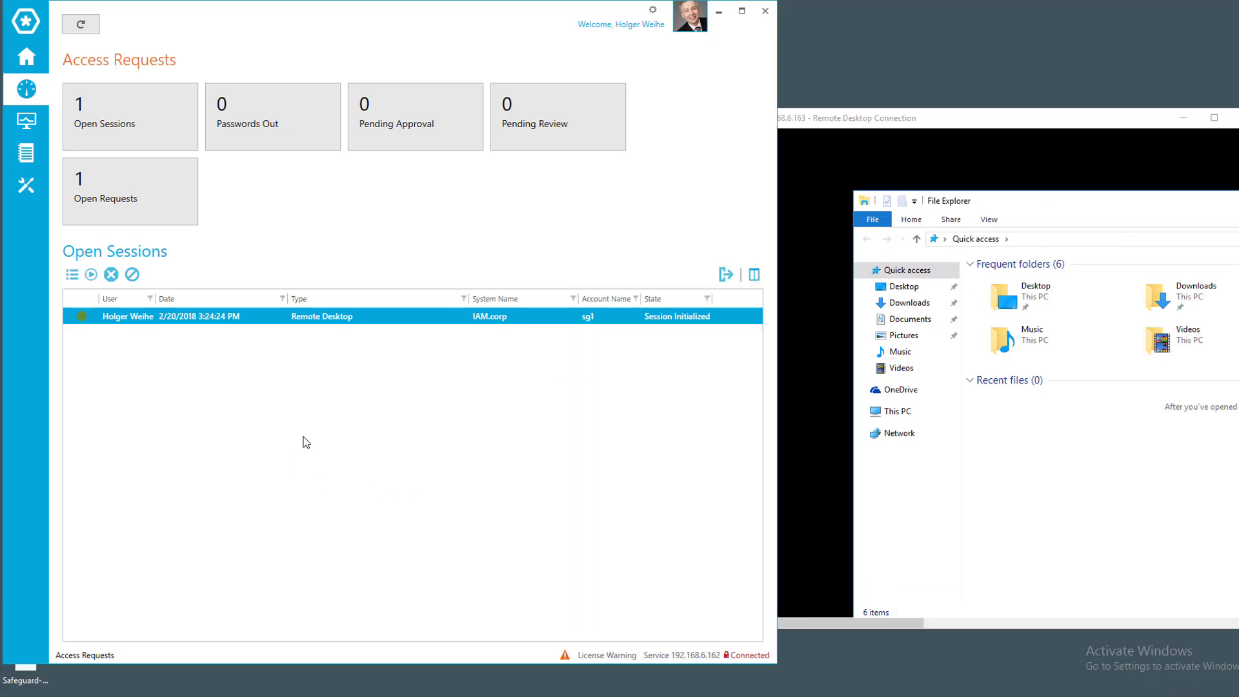
{"action": "mouse_move", "coordinate": [95, 297]}
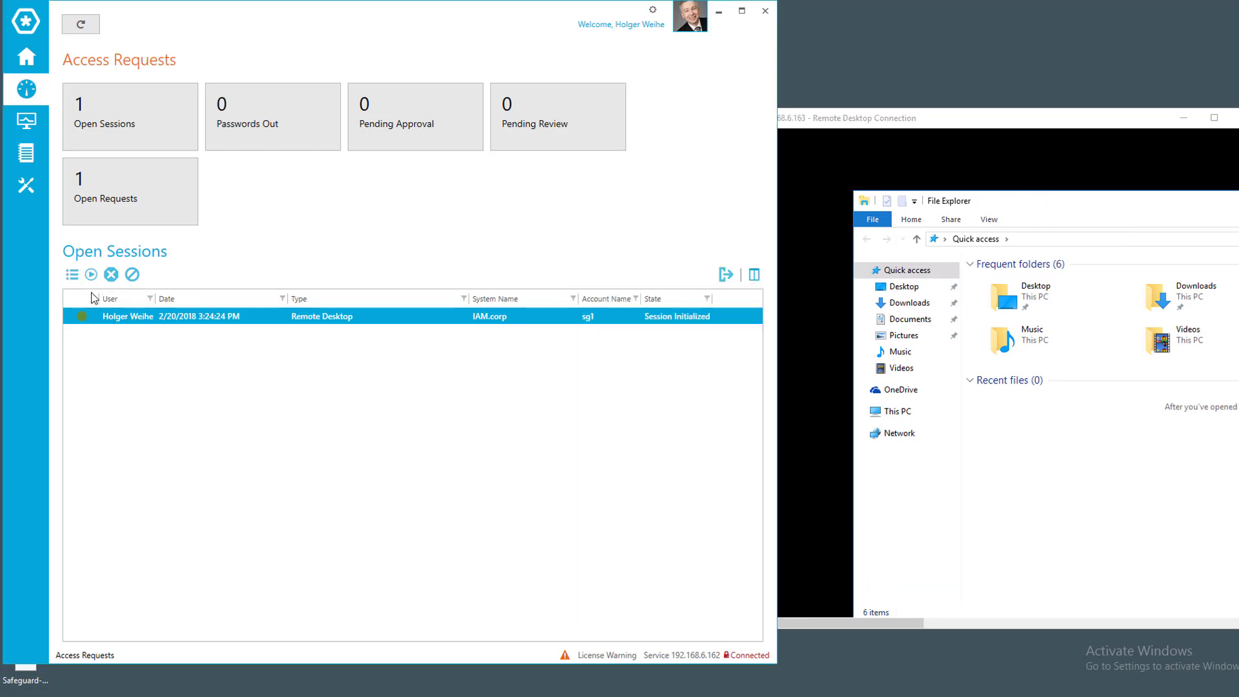
{"action": "mouse_move", "coordinate": [109, 274]}
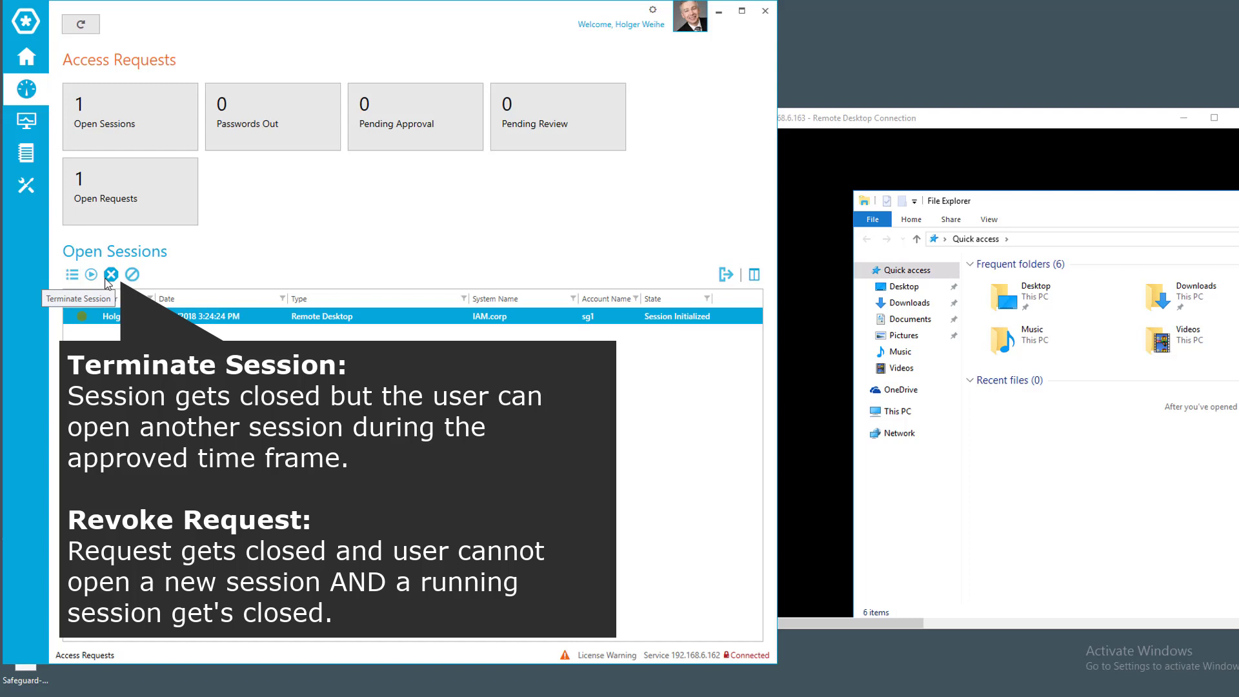
{"action": "mouse_move", "coordinate": [131, 274]}
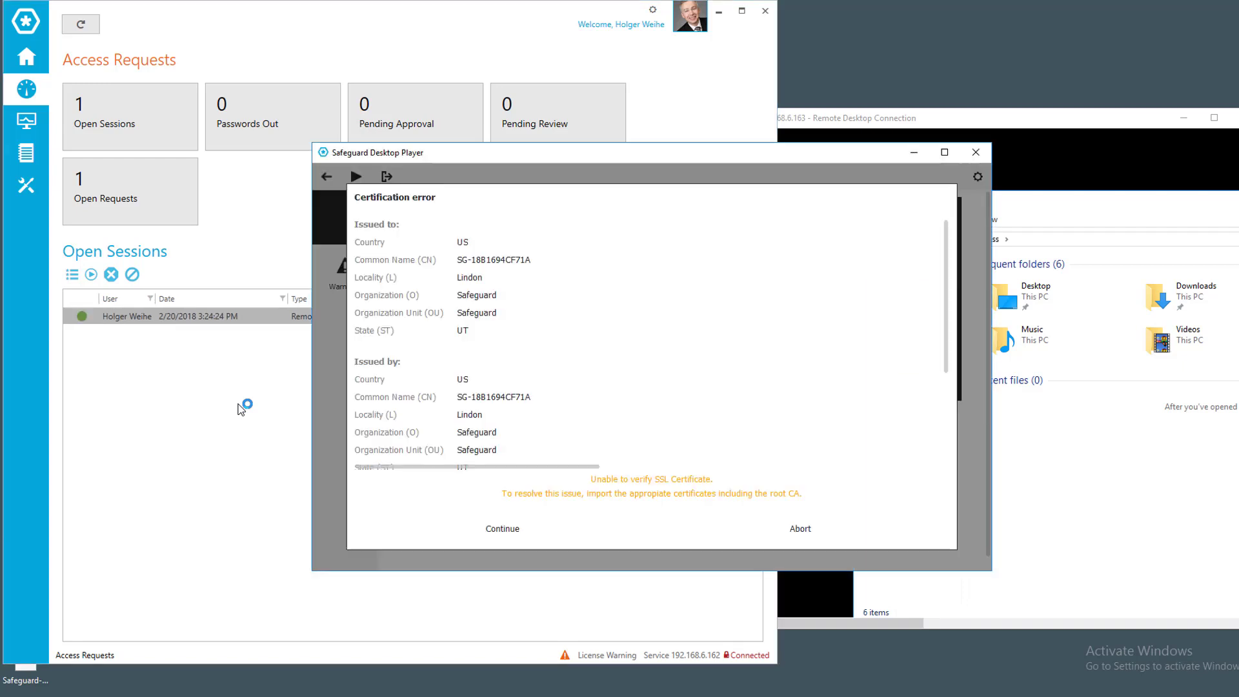
Accept the certificate error so Desktop Player streams the live session
{"action": "left_click", "coordinate": [502, 528]}
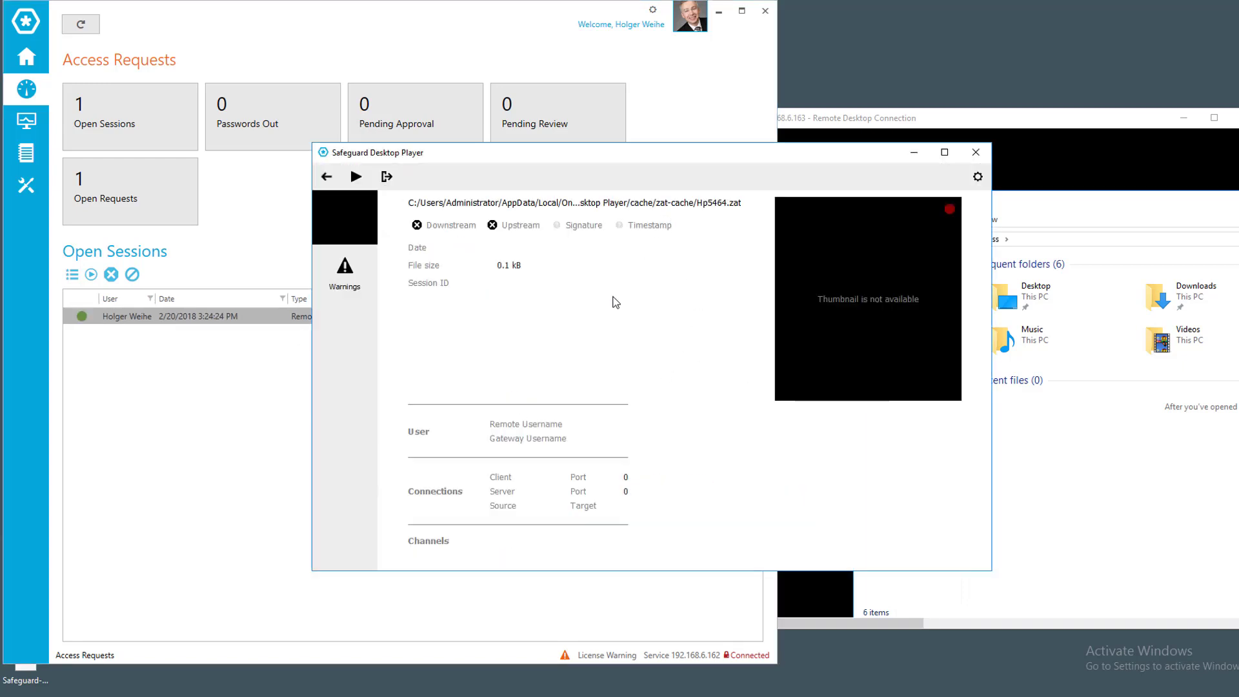
{"action": "mouse_move", "coordinate": [643, 303]}
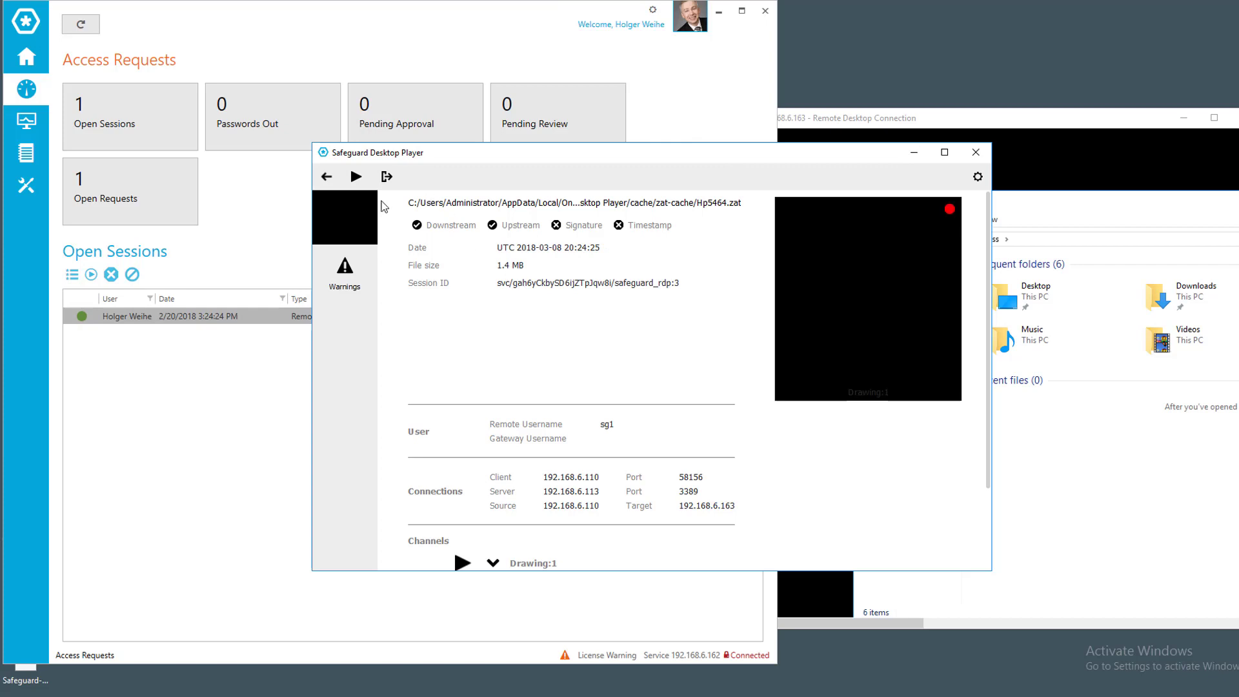
{"action": "mouse_move", "coordinate": [444, 478]}
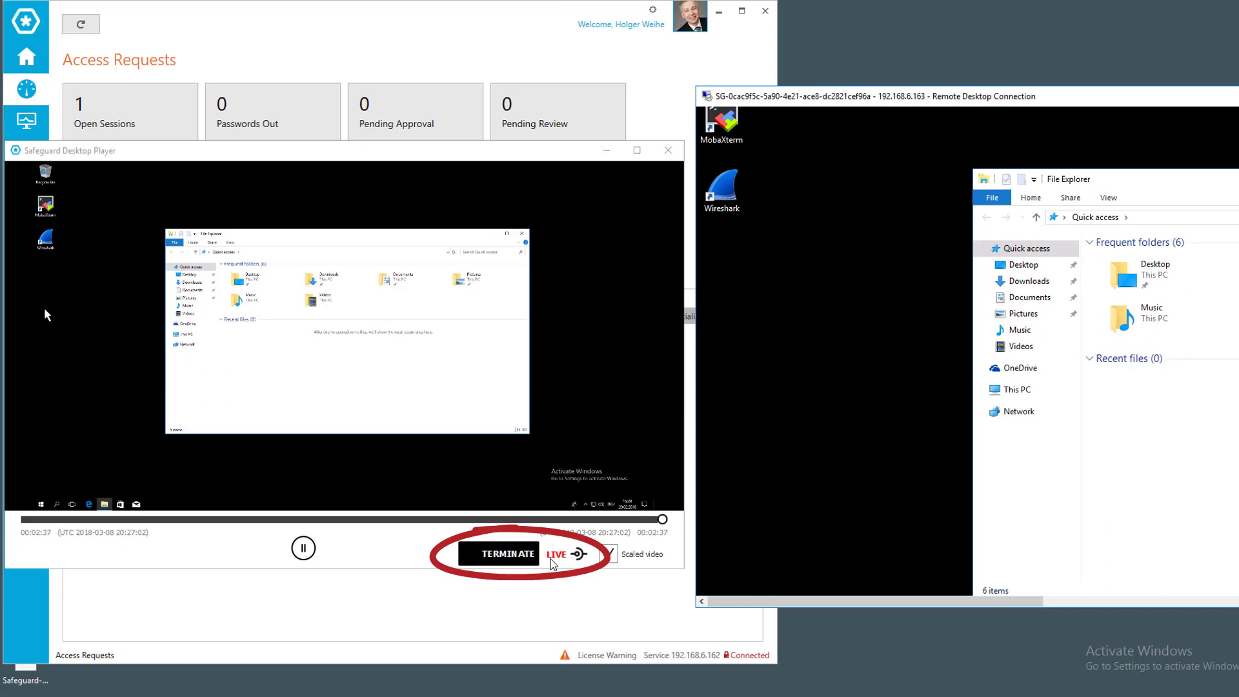
{"action": "mouse_move", "coordinate": [916, 438]}
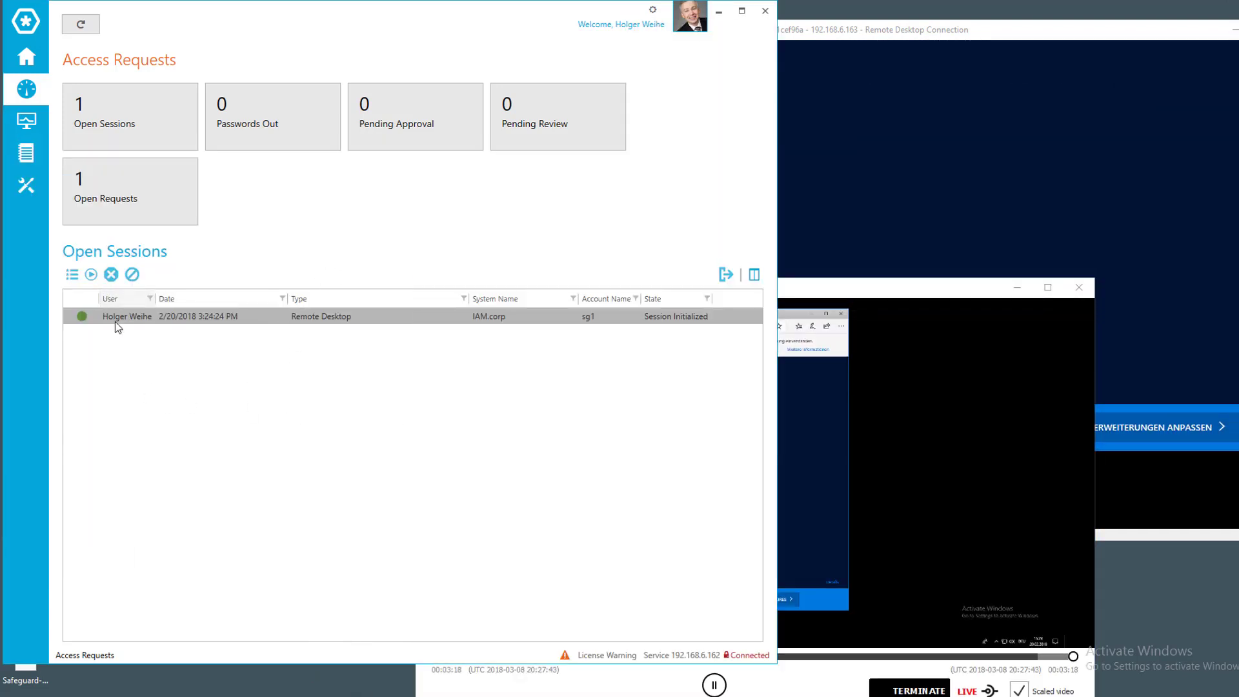
{"action": "left_click", "coordinate": [111, 274]}
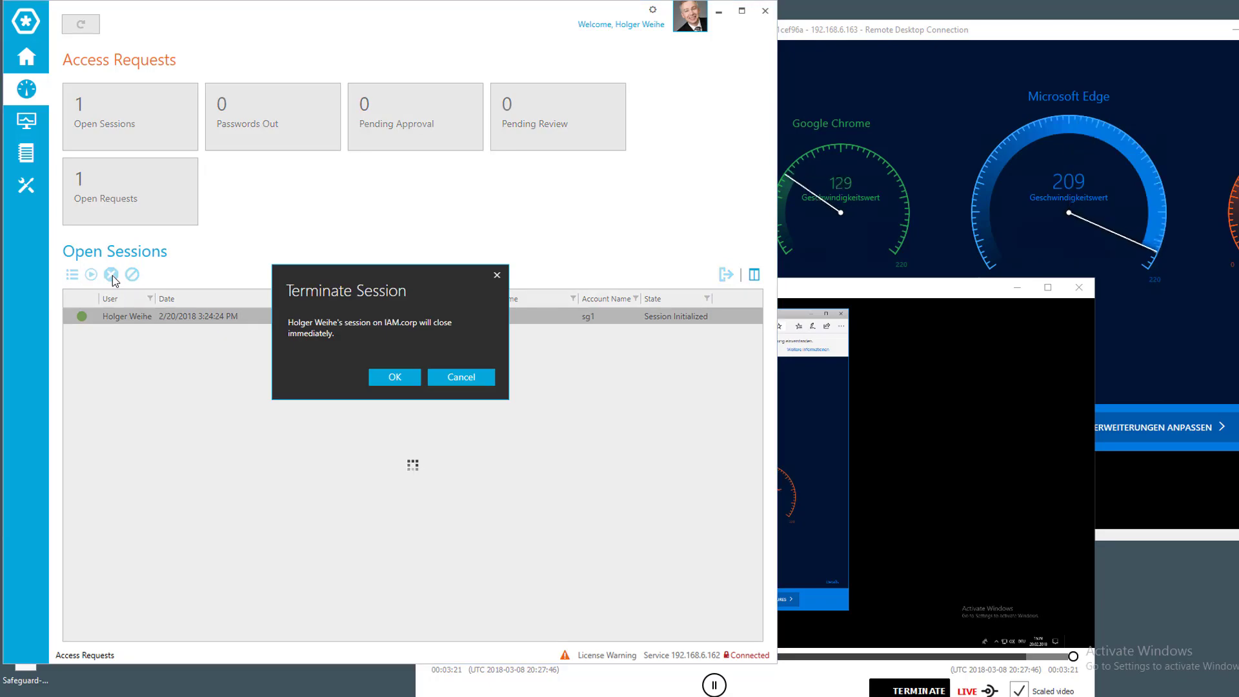
{"action": "left_click", "coordinate": [461, 377]}
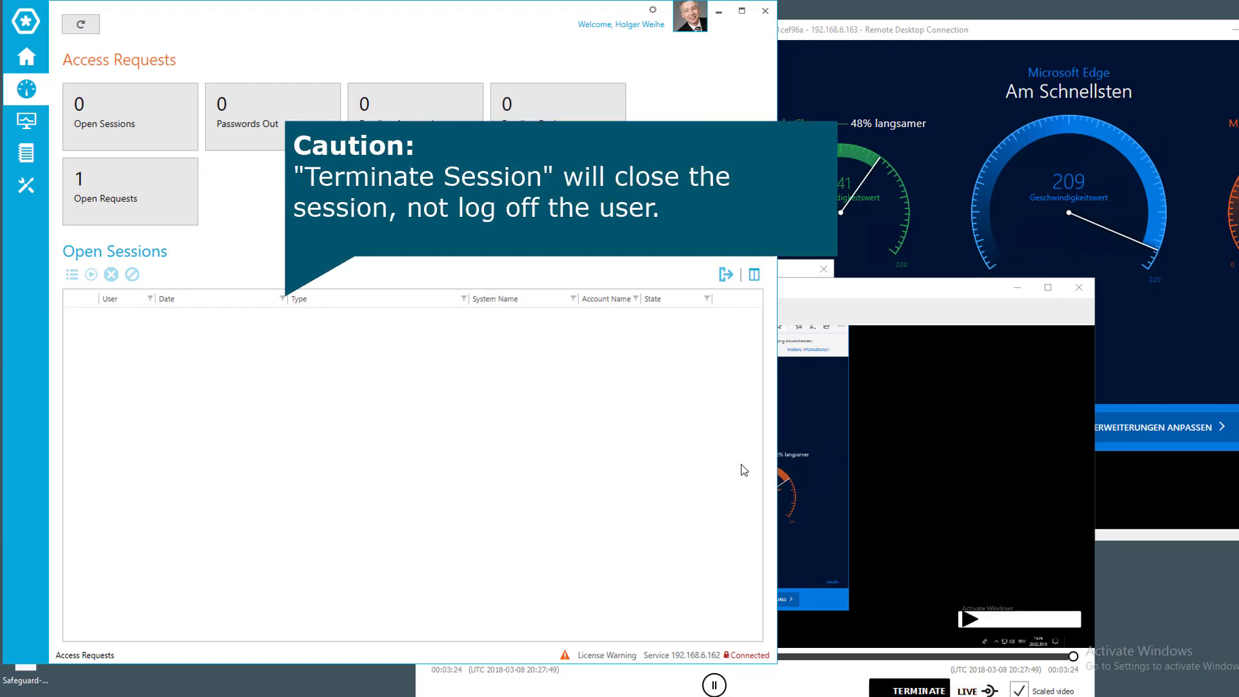
{"action": "left_click", "coordinate": [911, 690]}
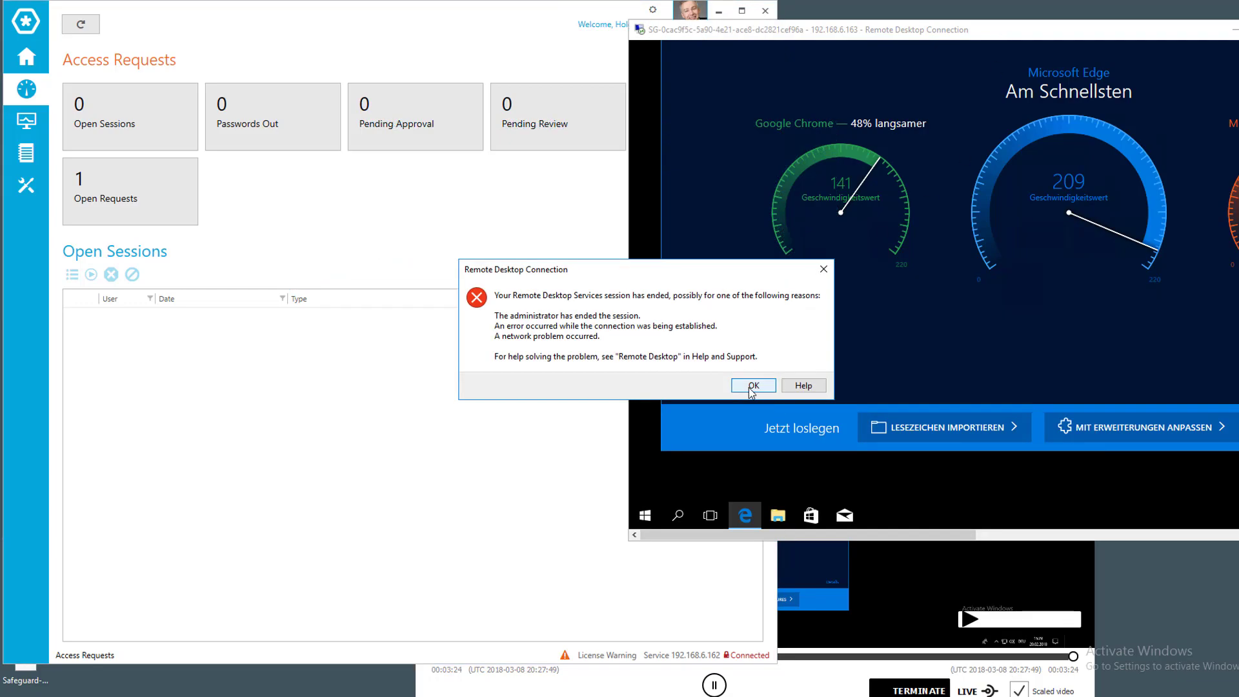
{"action": "left_click", "coordinate": [750, 386]}
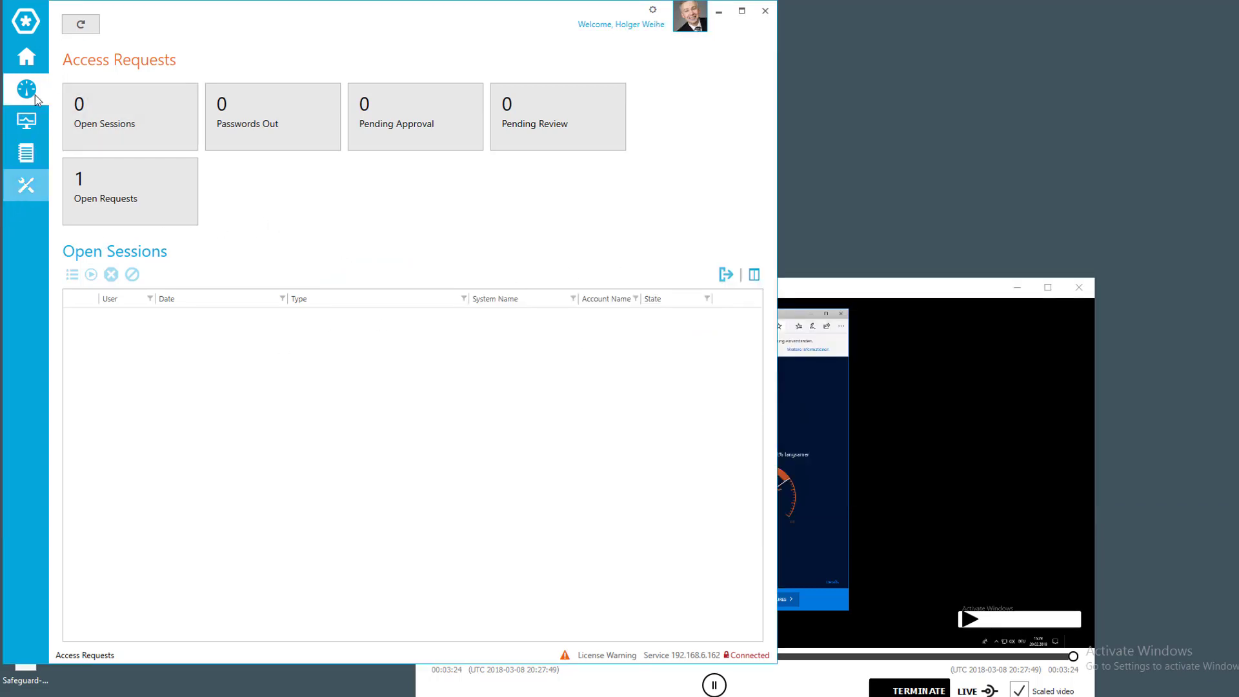
Return to the Safeguard home page listing the SGW01.iam.corp request
{"action": "left_click", "coordinate": [25, 56]}
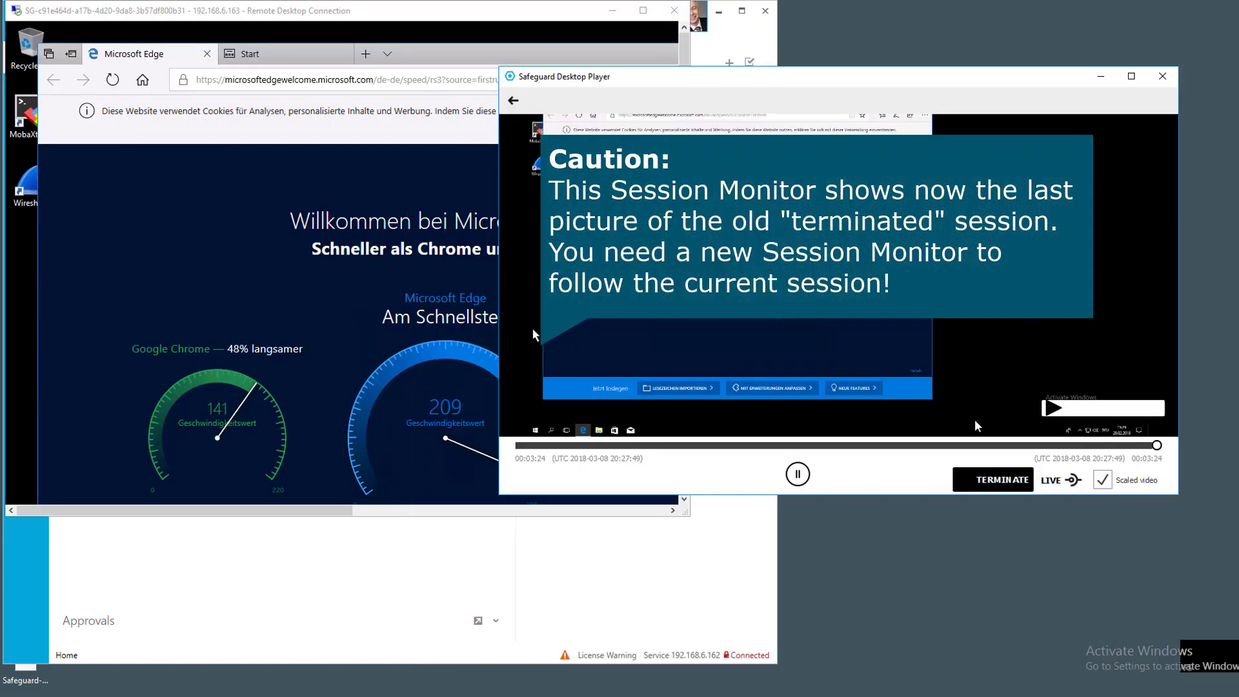
{"action": "mouse_move", "coordinate": [452, 55]}
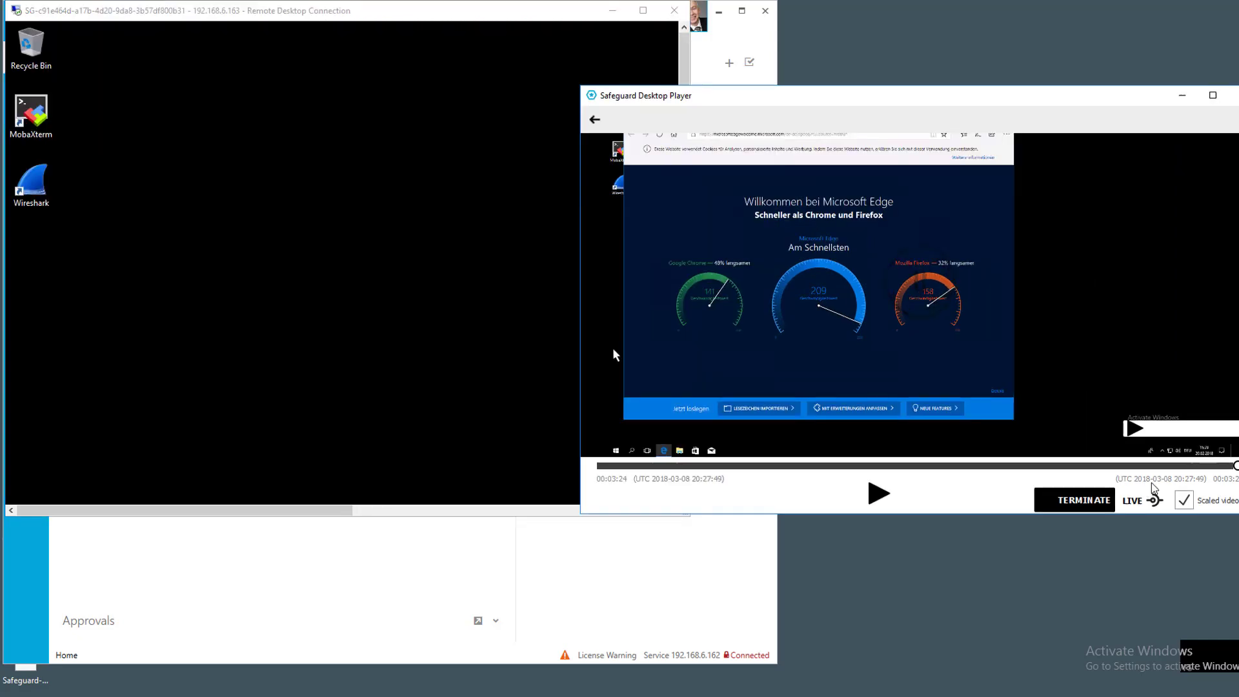
{"action": "mouse_move", "coordinate": [950, 196]}
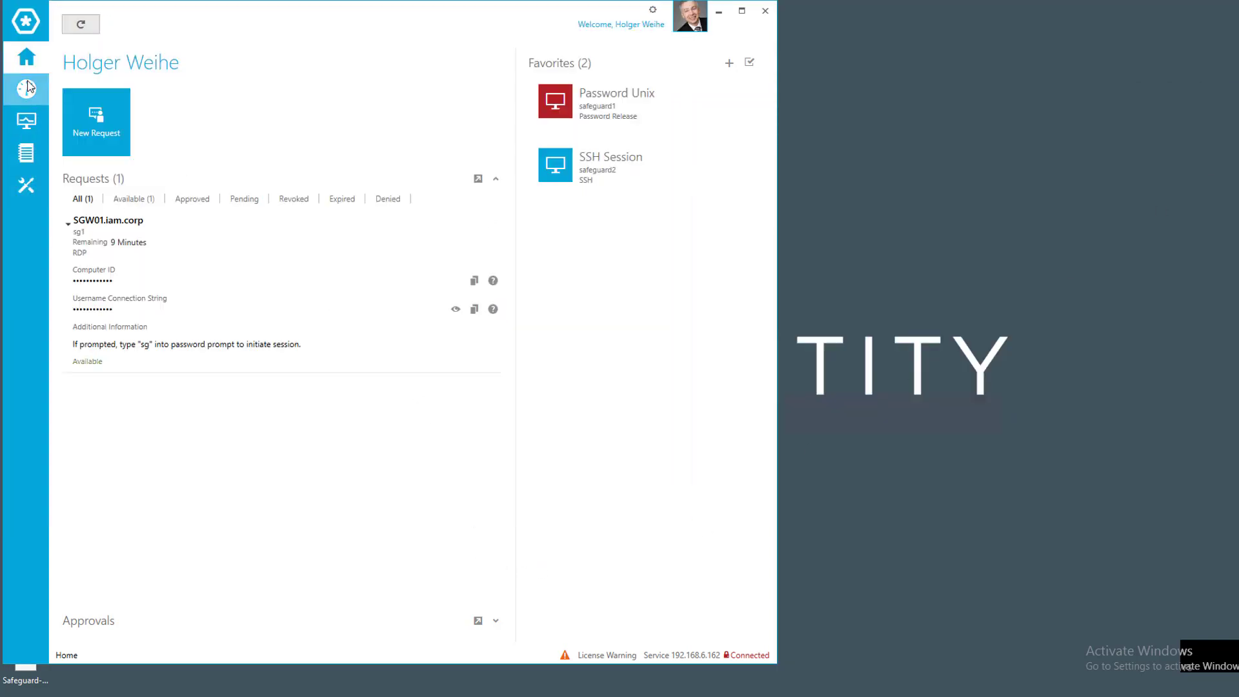
From Access Requests, live-monitor the reconnected IAM.corp session, accepting the certificate warning
{"action": "left_click", "coordinate": [25, 88]}
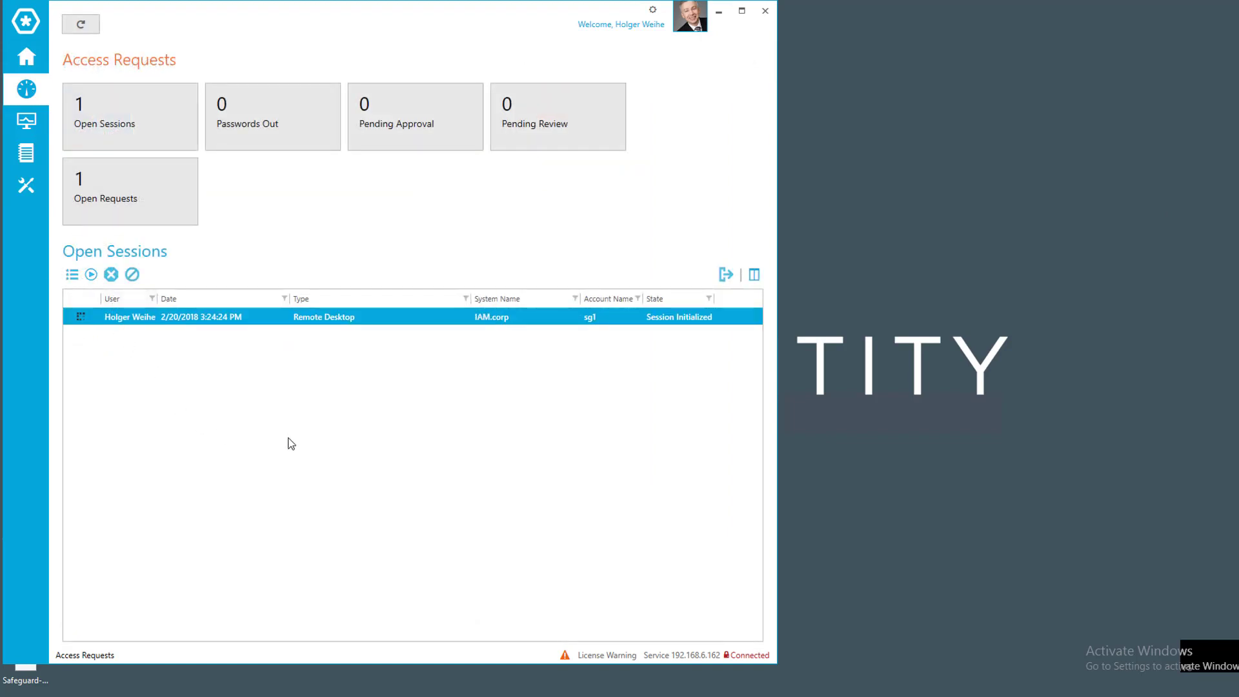
{"action": "left_click", "coordinate": [91, 274]}
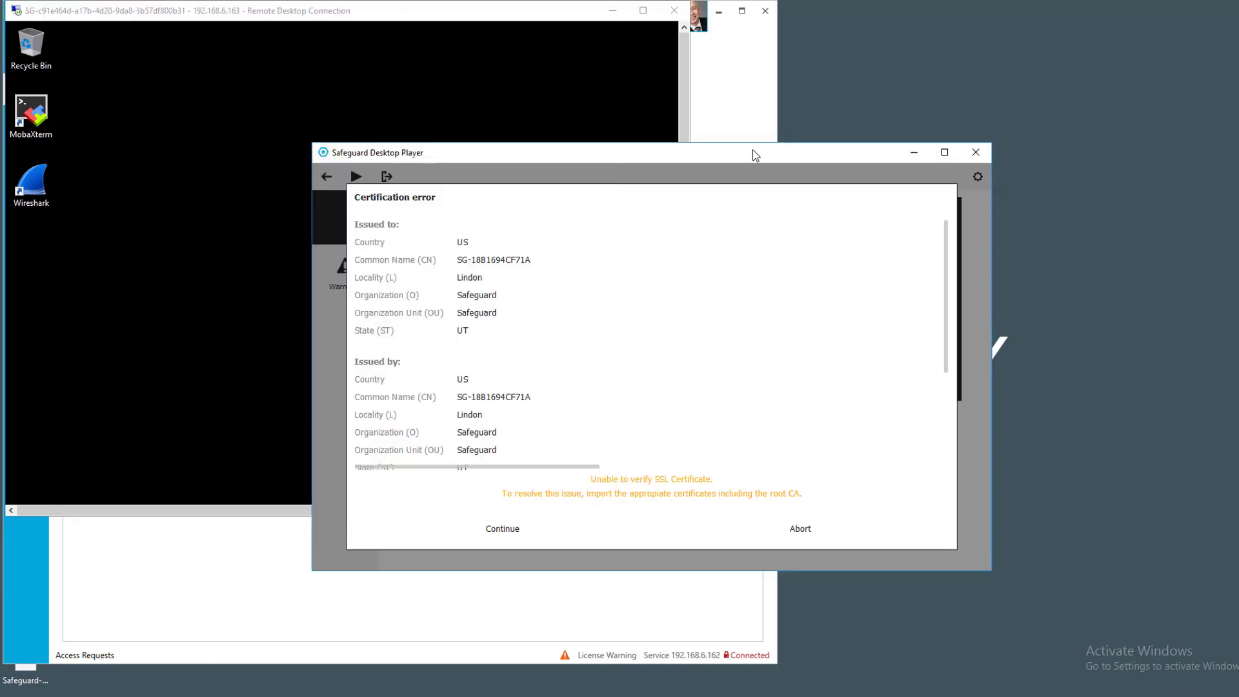
{"action": "left_click", "coordinate": [503, 528]}
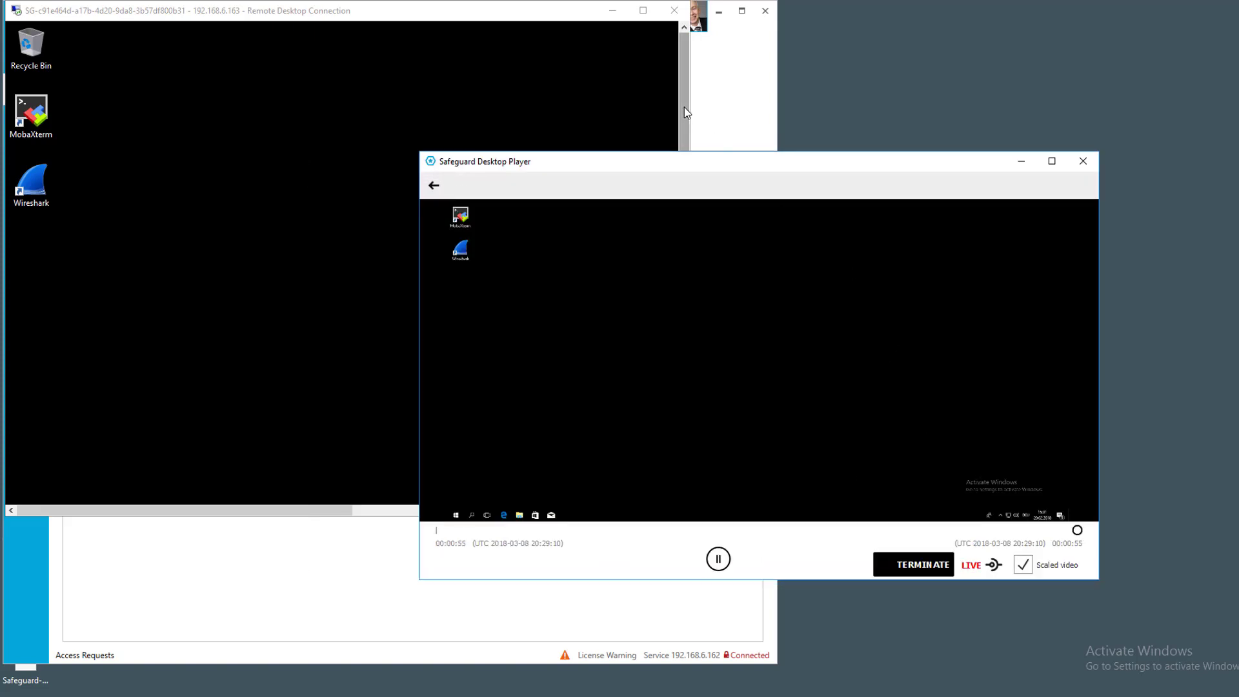
{"action": "mouse_move", "coordinate": [682, 46]}
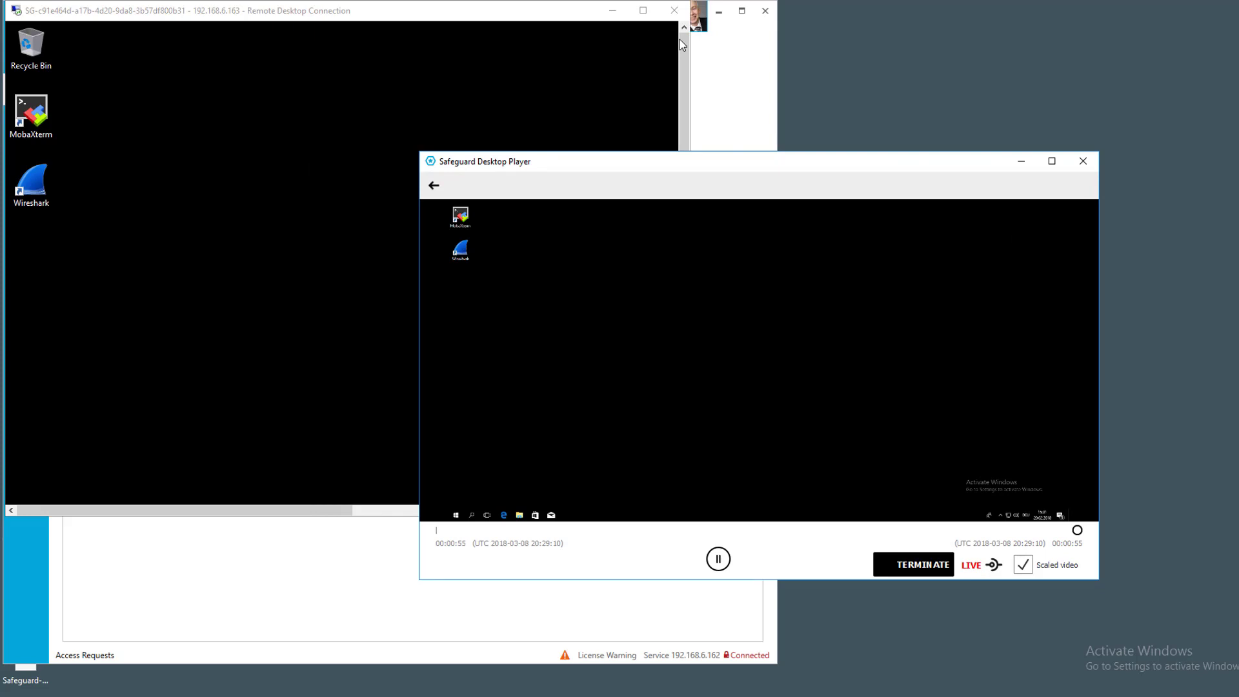
{"action": "left_click", "coordinate": [913, 564]}
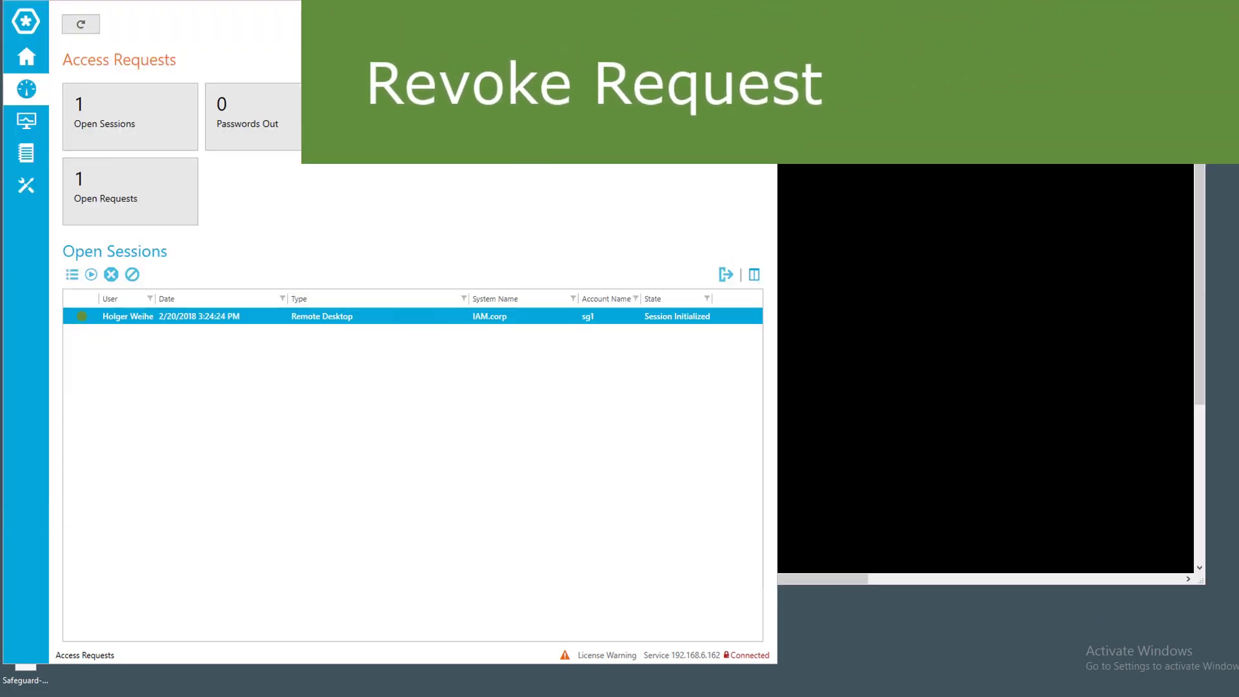
{"action": "mouse_move", "coordinate": [158, 324]}
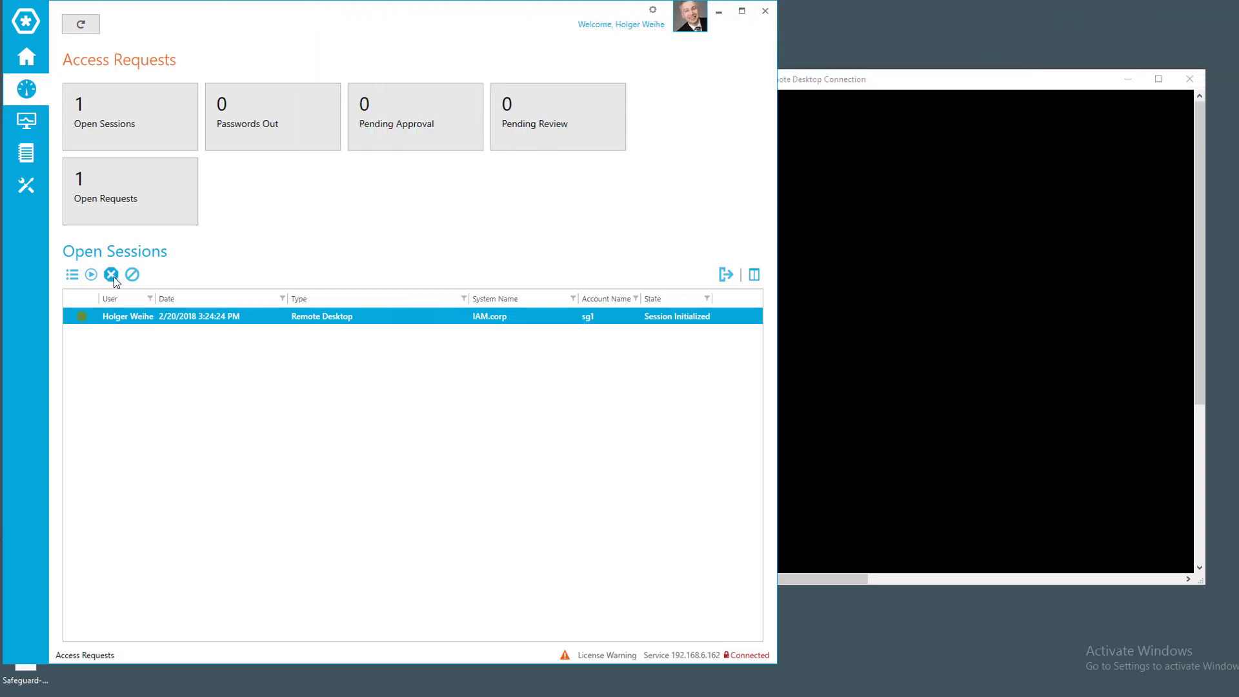
{"action": "mouse_move", "coordinate": [112, 275]}
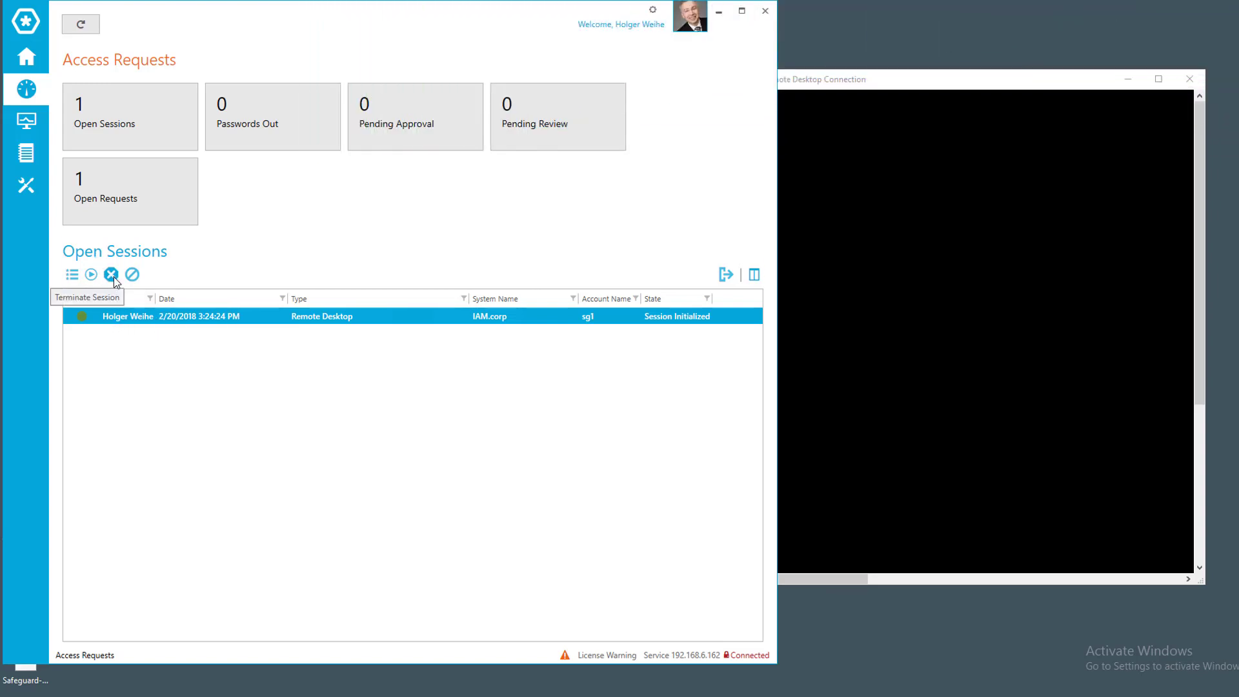
{"action": "mouse_move", "coordinate": [132, 274]}
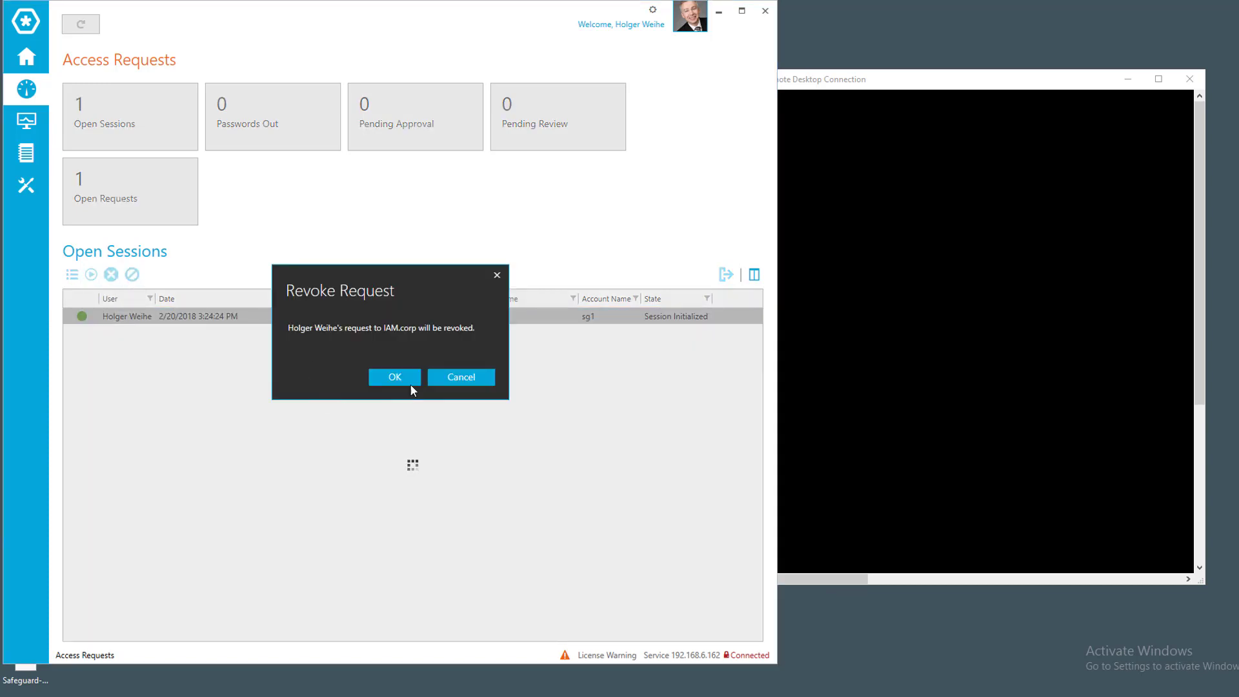
{"action": "left_click", "coordinate": [395, 376]}
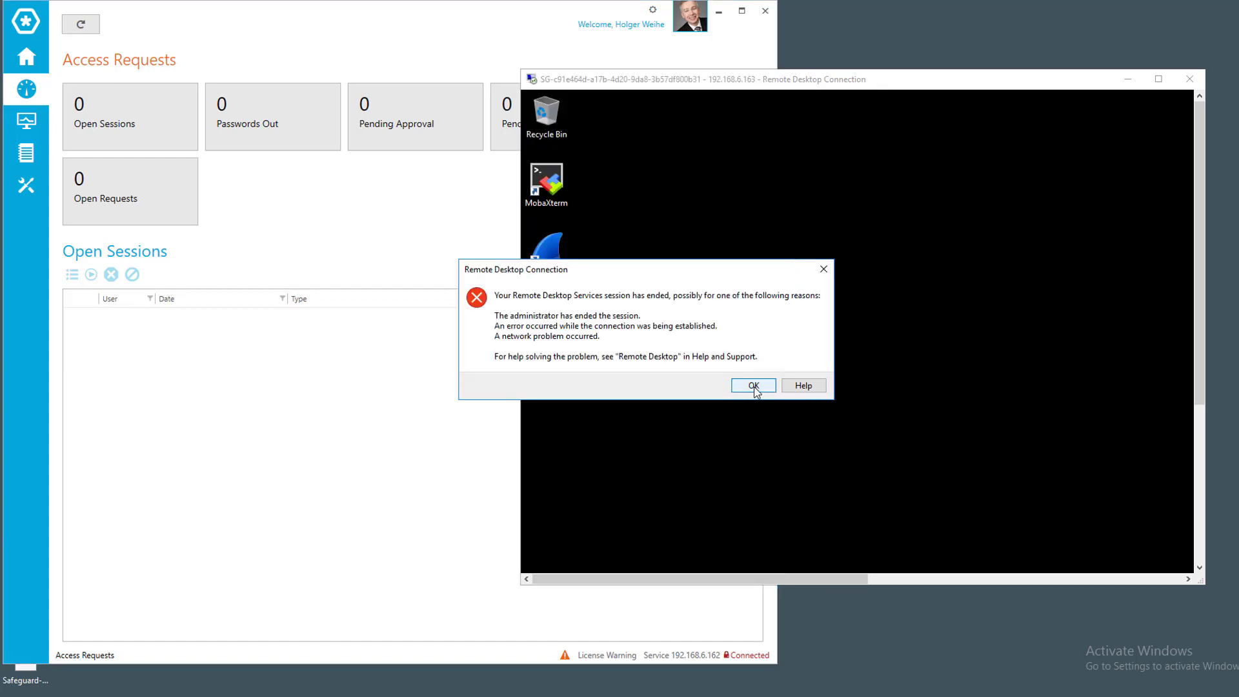
{"action": "left_click", "coordinate": [751, 386]}
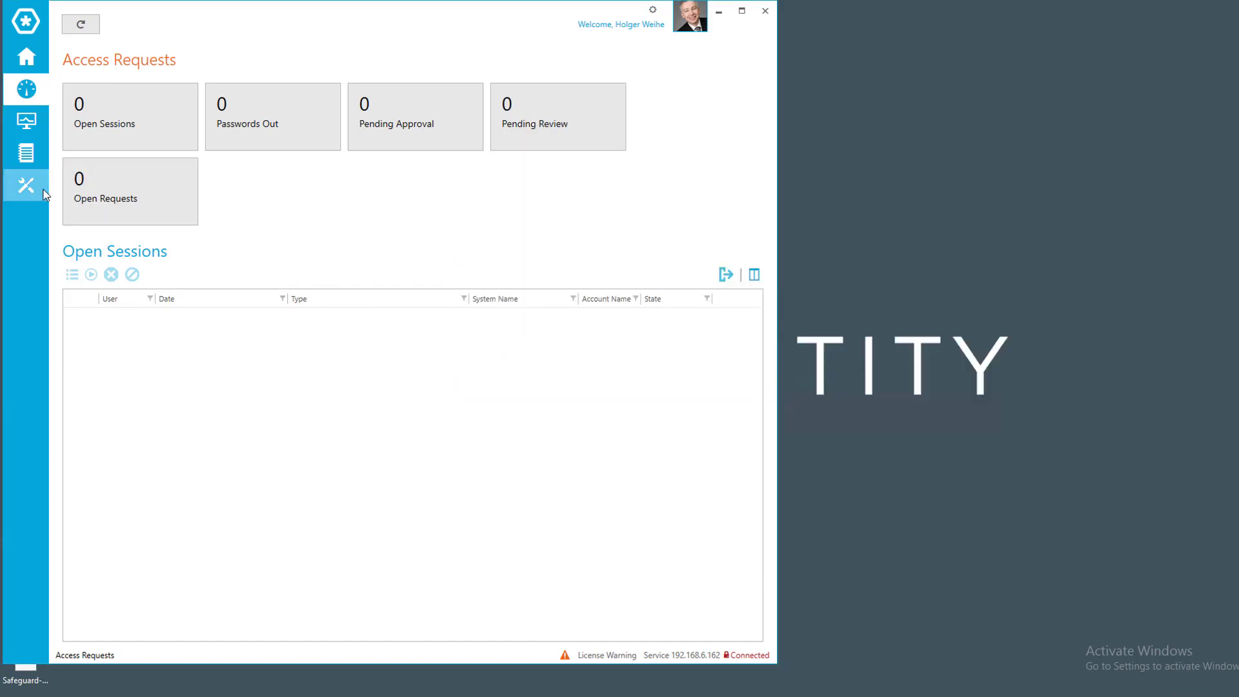
Return to the home page to check the SGW01.iam.corp sg1 RDP request status
{"action": "left_click", "coordinate": [26, 57]}
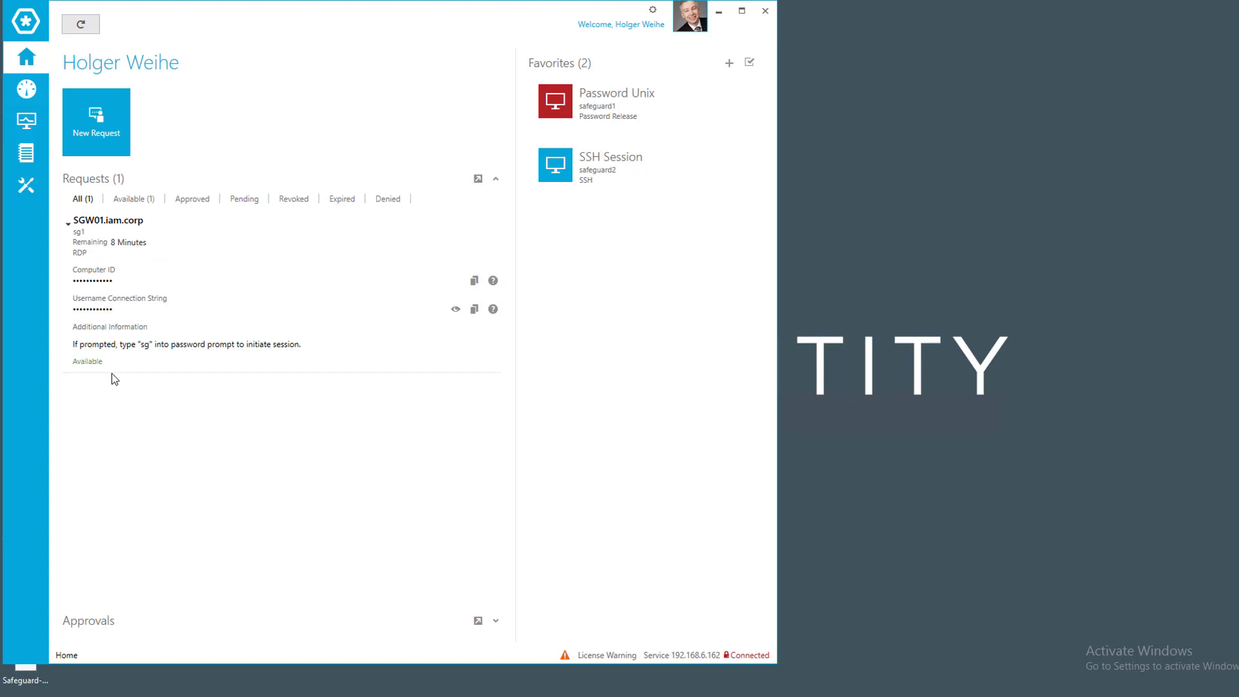
{"action": "mouse_move", "coordinate": [85, 89]}
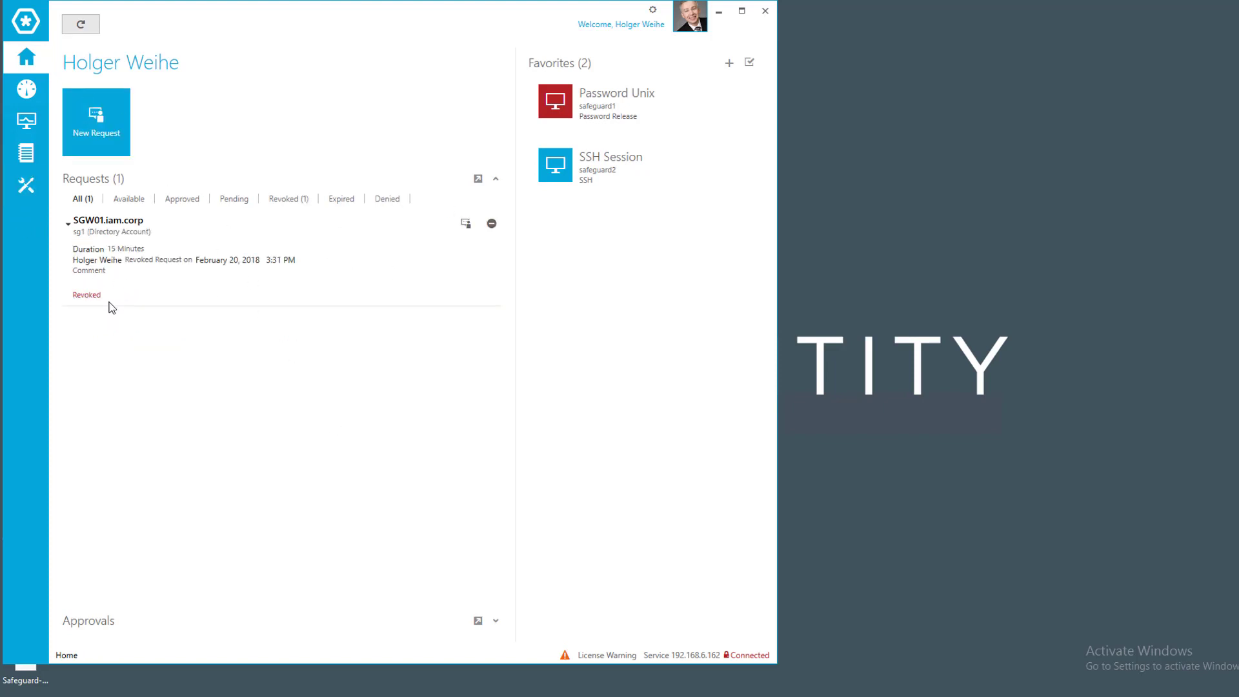
{"action": "mouse_move", "coordinate": [383, 238]}
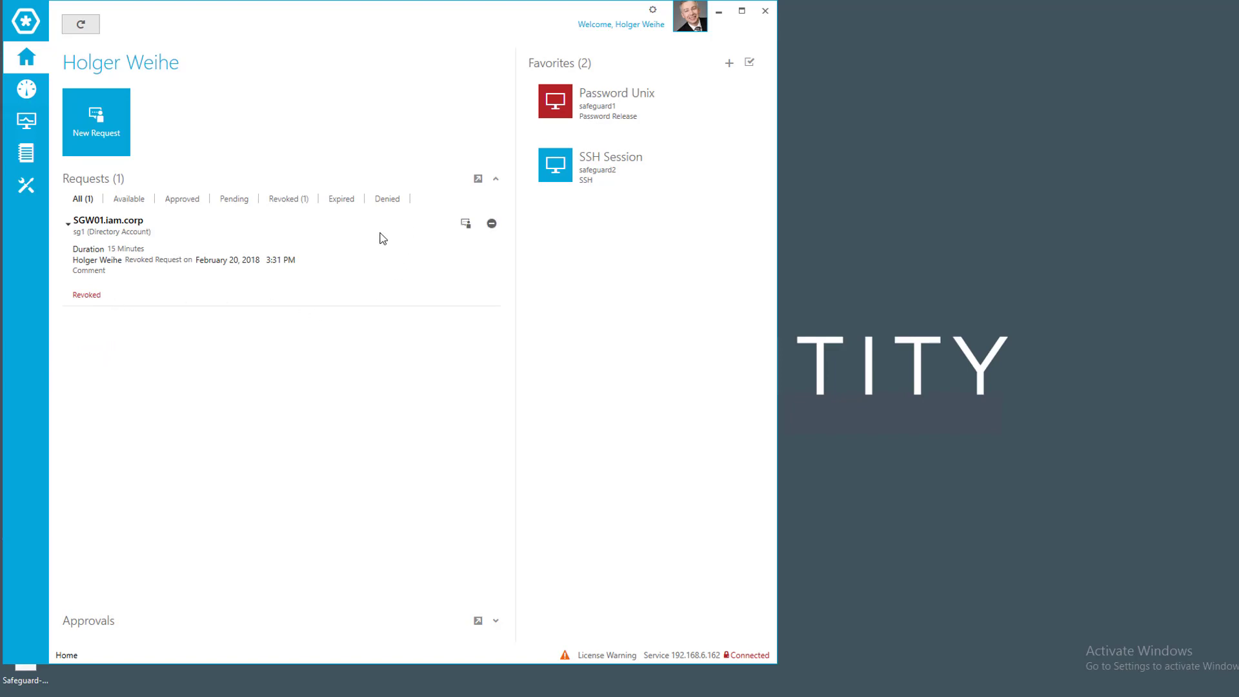